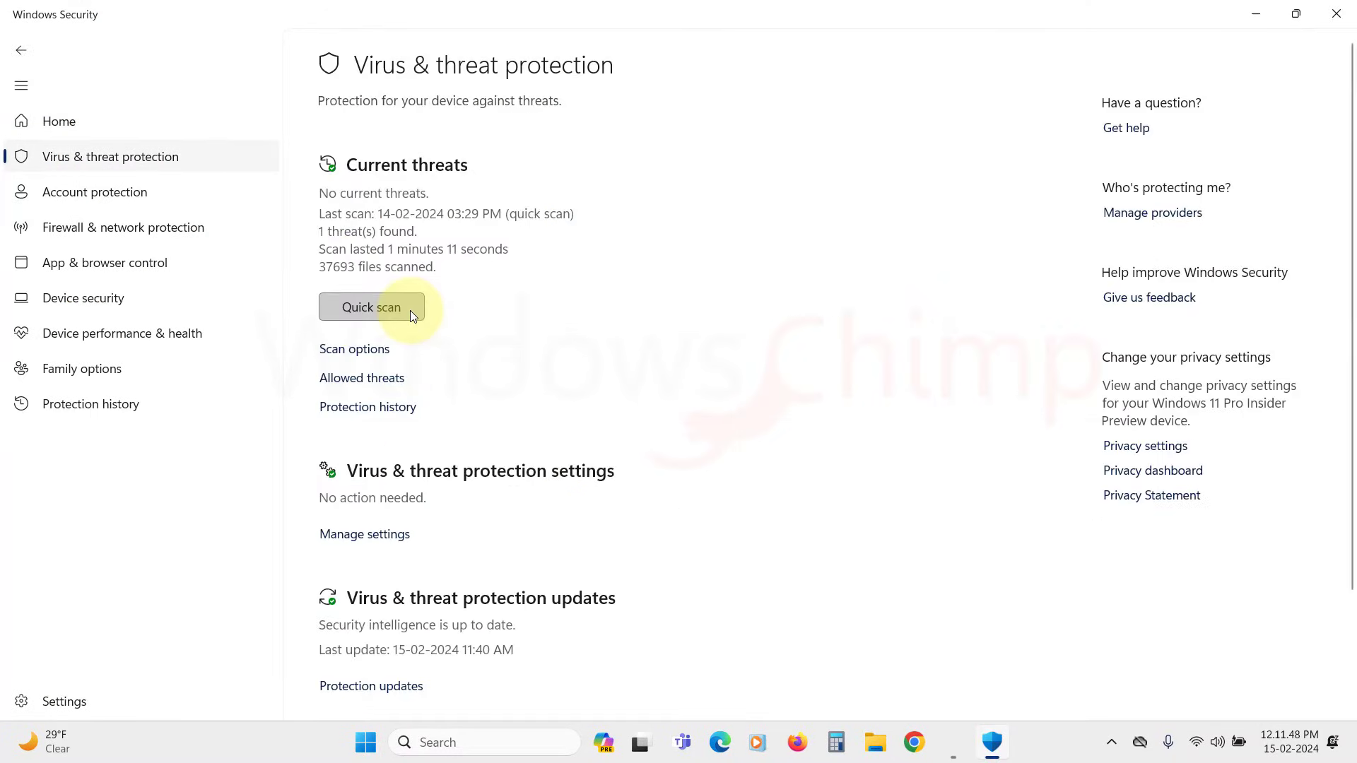
Step: Select the Microsoft Defender Antivirus (offline scan) option and launch it
{"action": "left_click", "coordinate": [354, 349]}
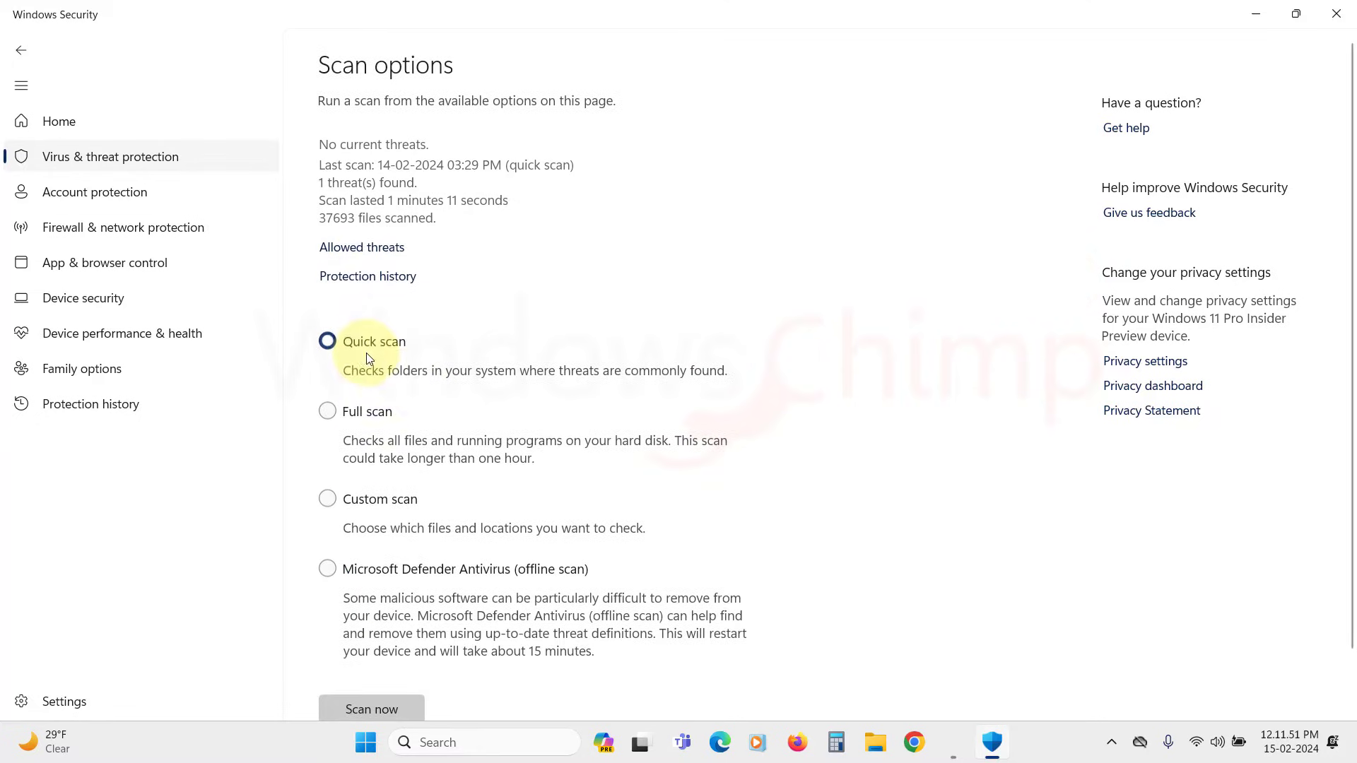
{"action": "left_click", "coordinate": [327, 411]}
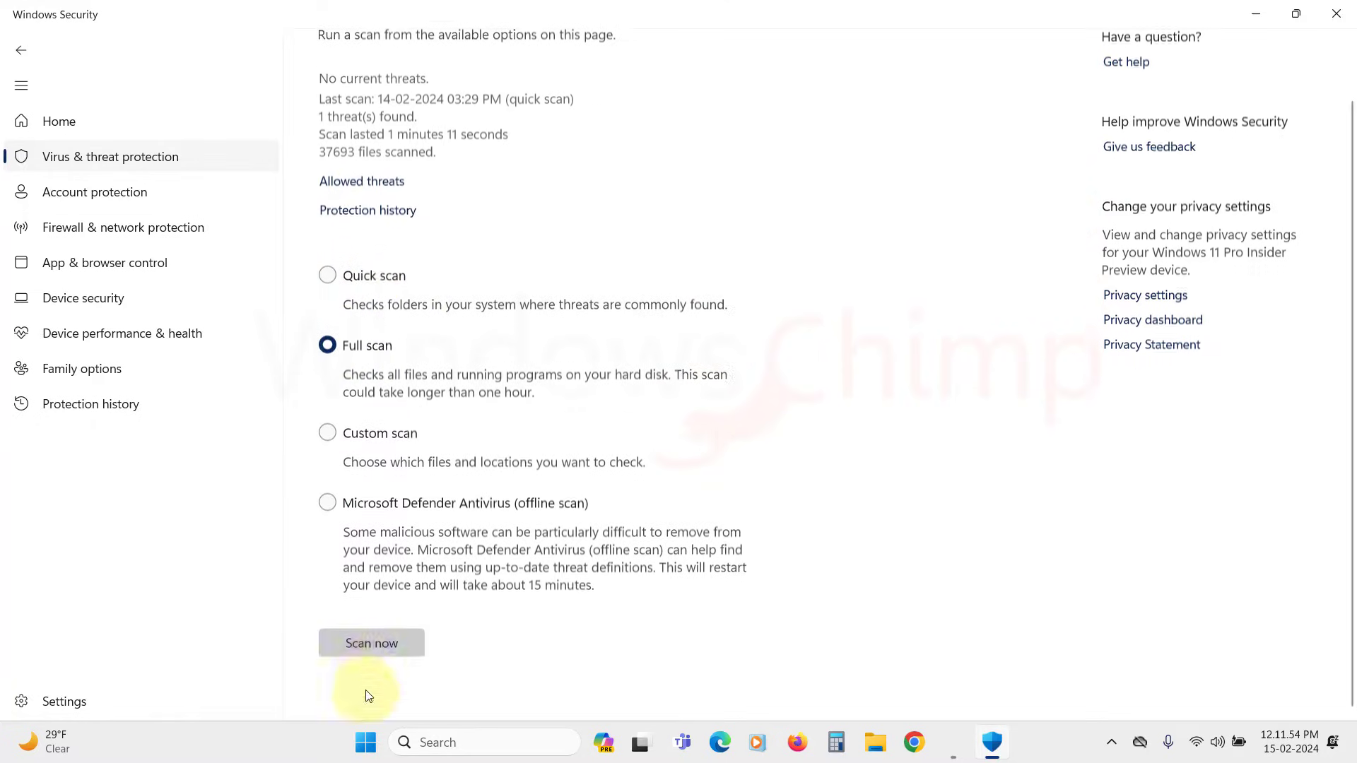
{"action": "left_click", "coordinate": [370, 643]}
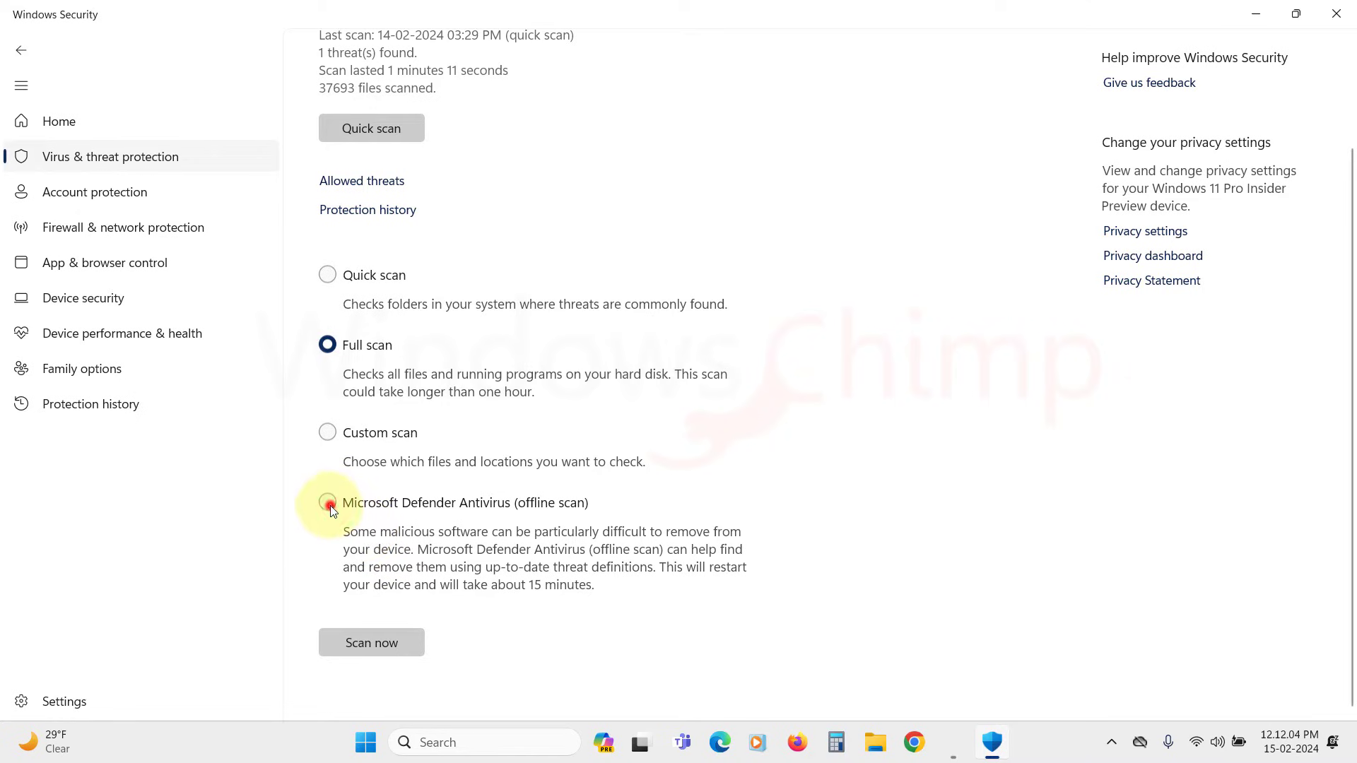
{"action": "left_click", "coordinate": [327, 502]}
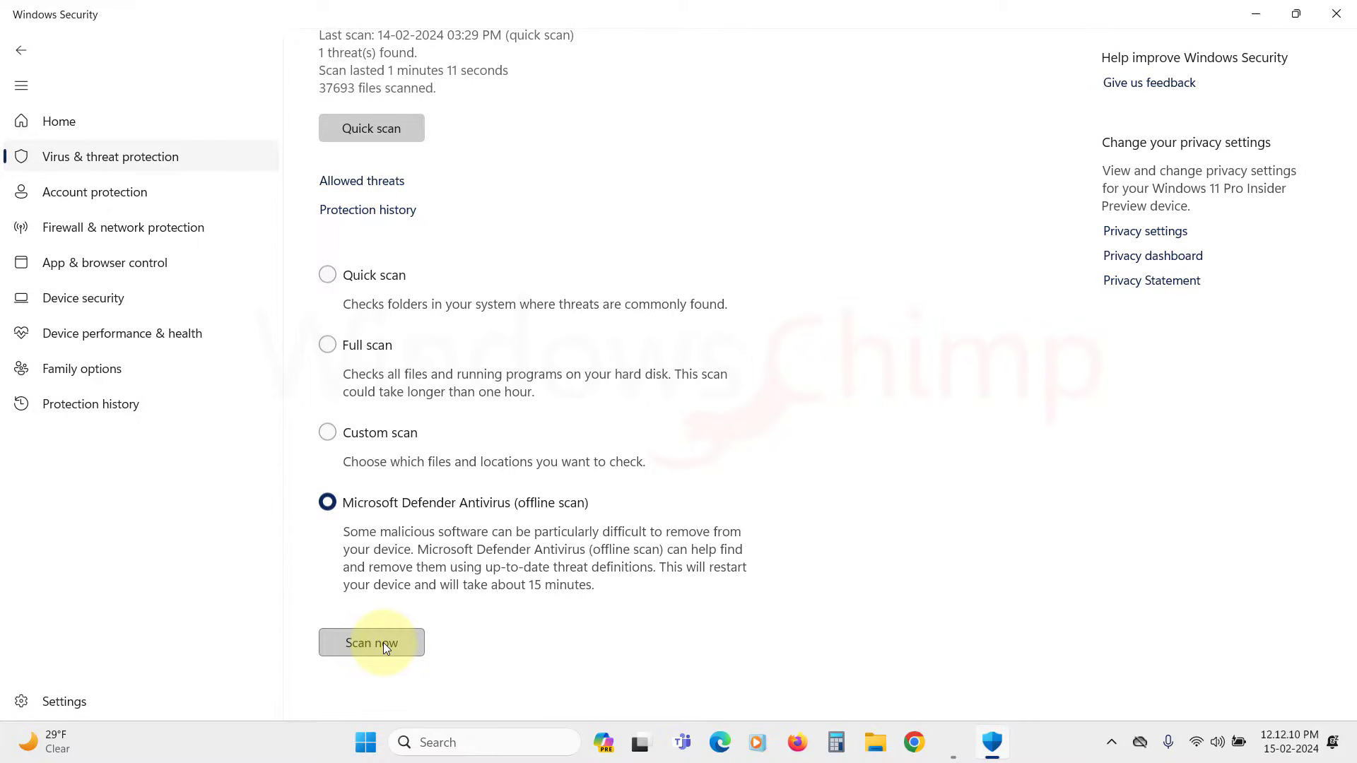
{"action": "left_click", "coordinate": [370, 643]}
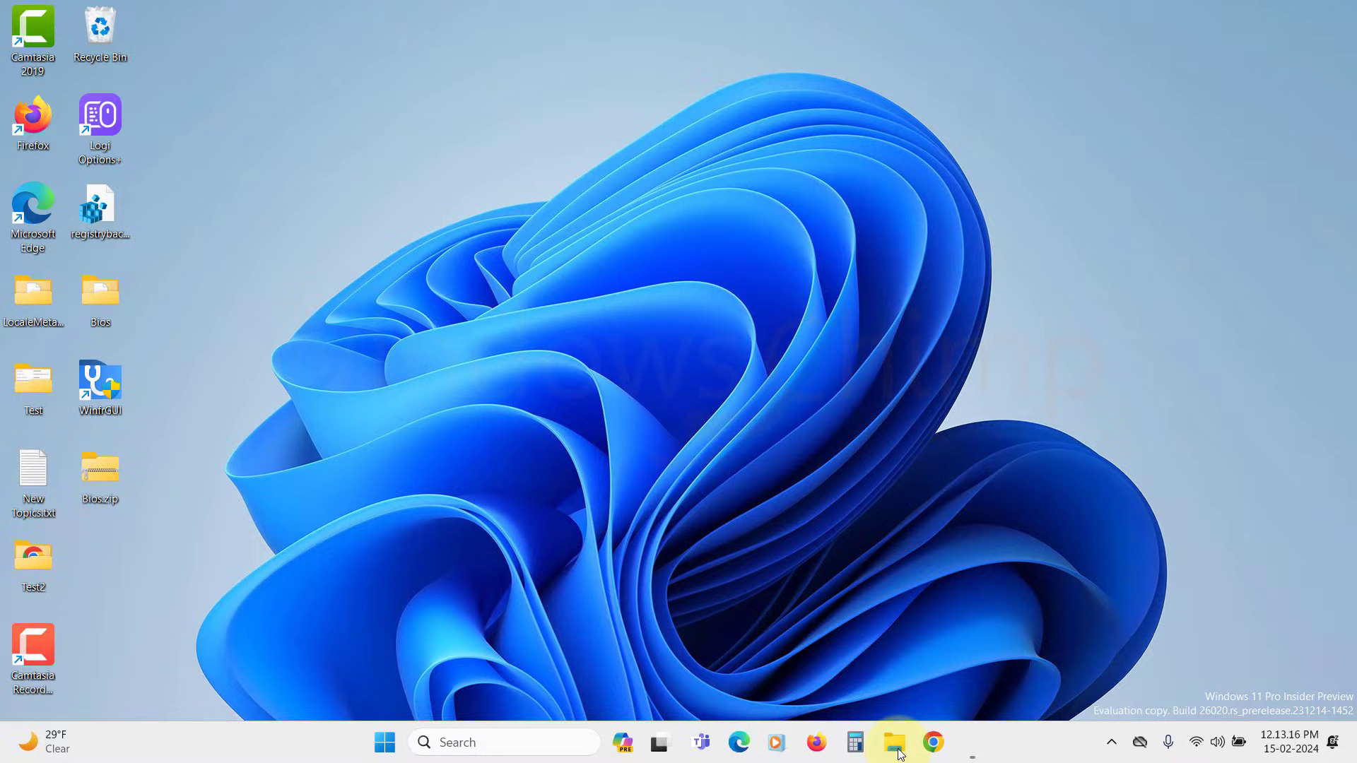
Step: Run Error checking on SSD Win 11 (C:) from its Properties Tools tab, then close the dialogs
{"action": "left_click", "coordinate": [895, 742]}
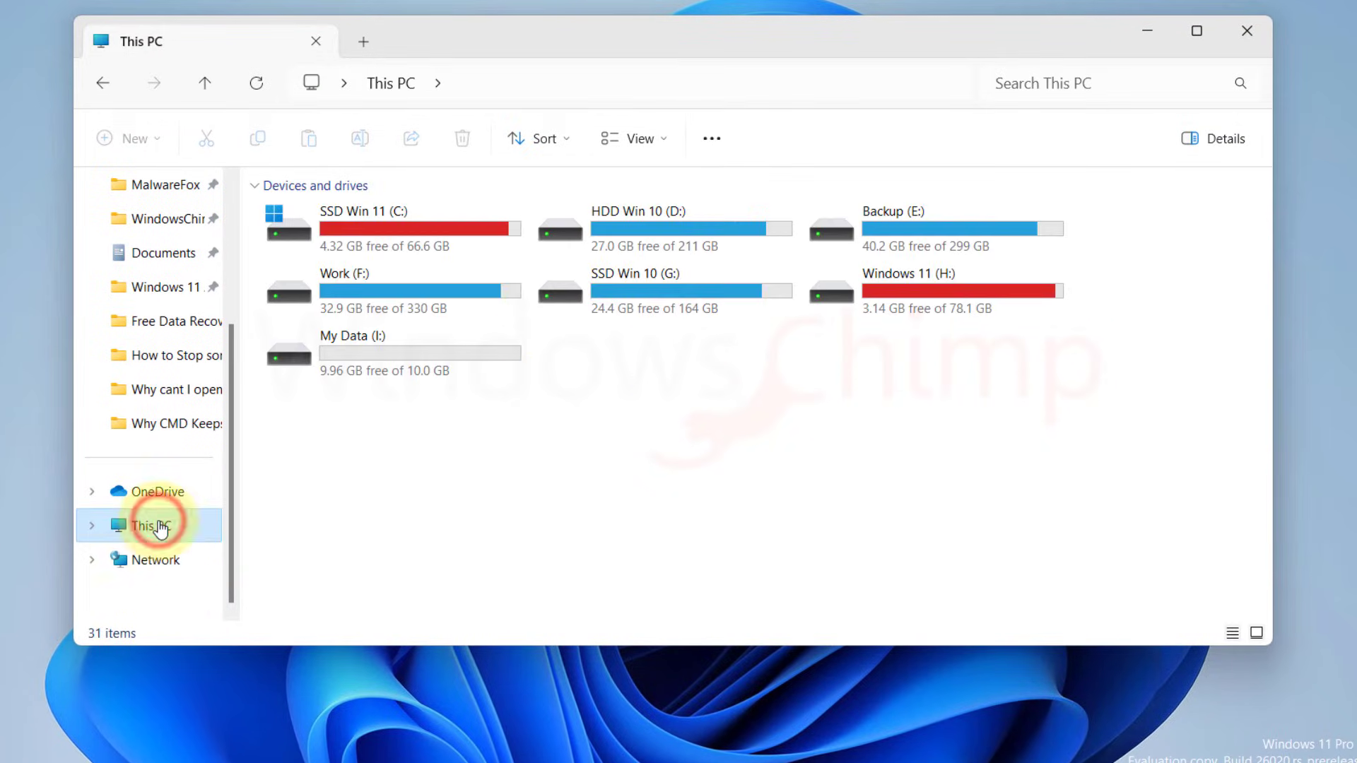
{"action": "right_click", "coordinate": [363, 224]}
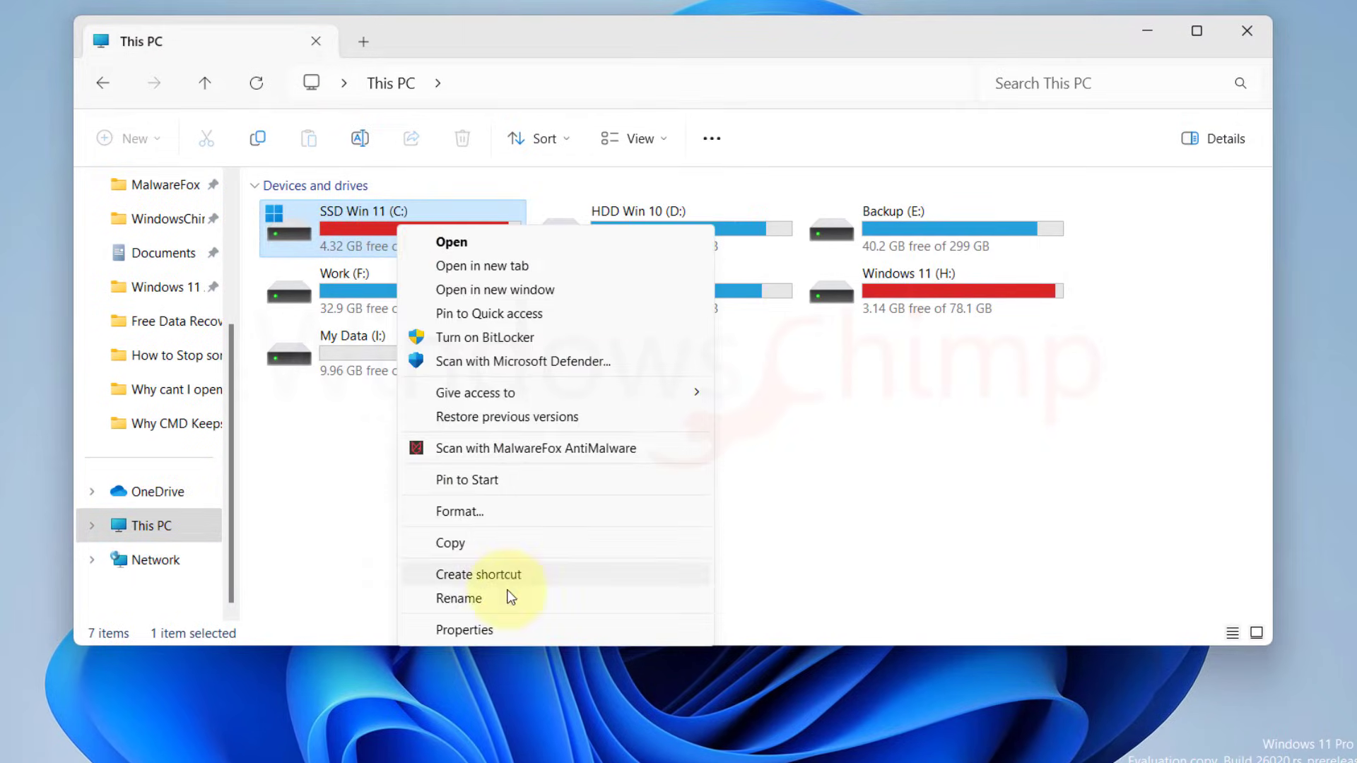
{"action": "left_click", "coordinate": [465, 629]}
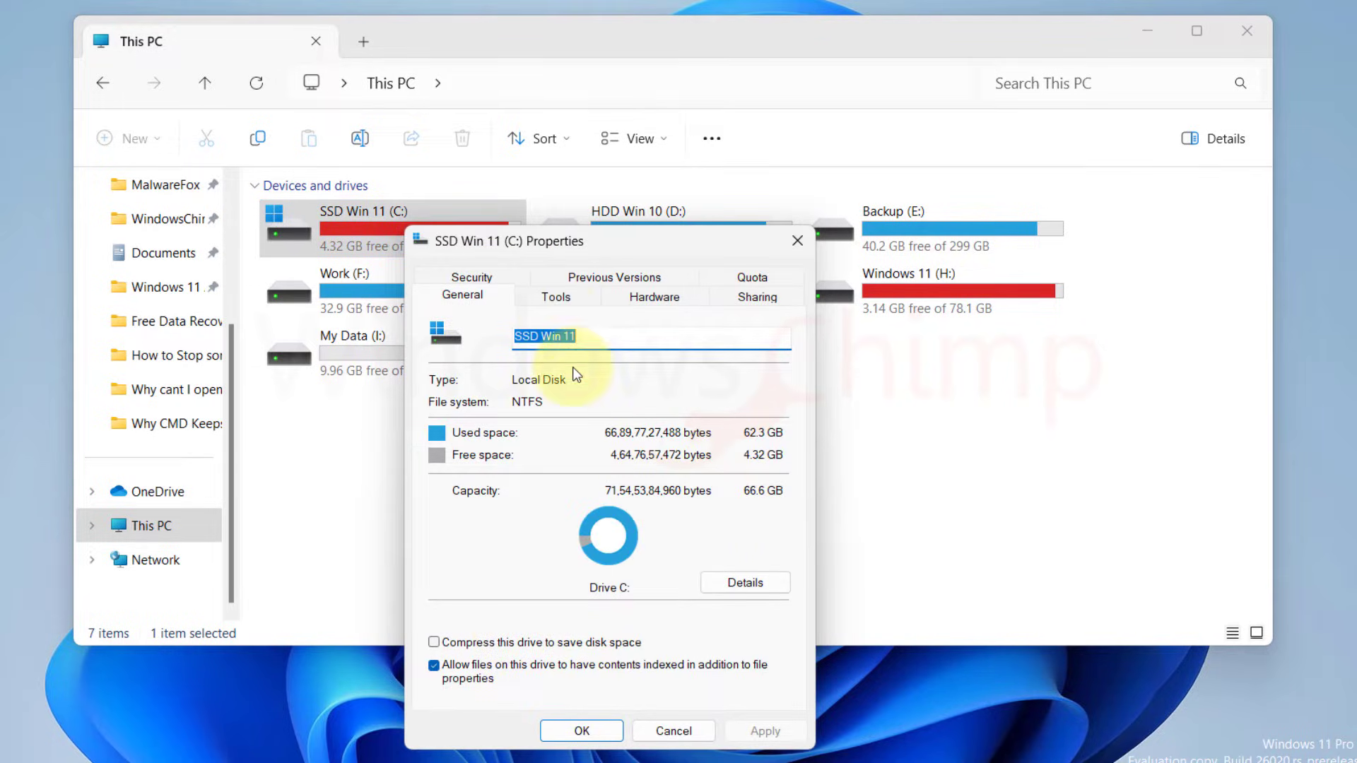
{"action": "left_click", "coordinate": [556, 297]}
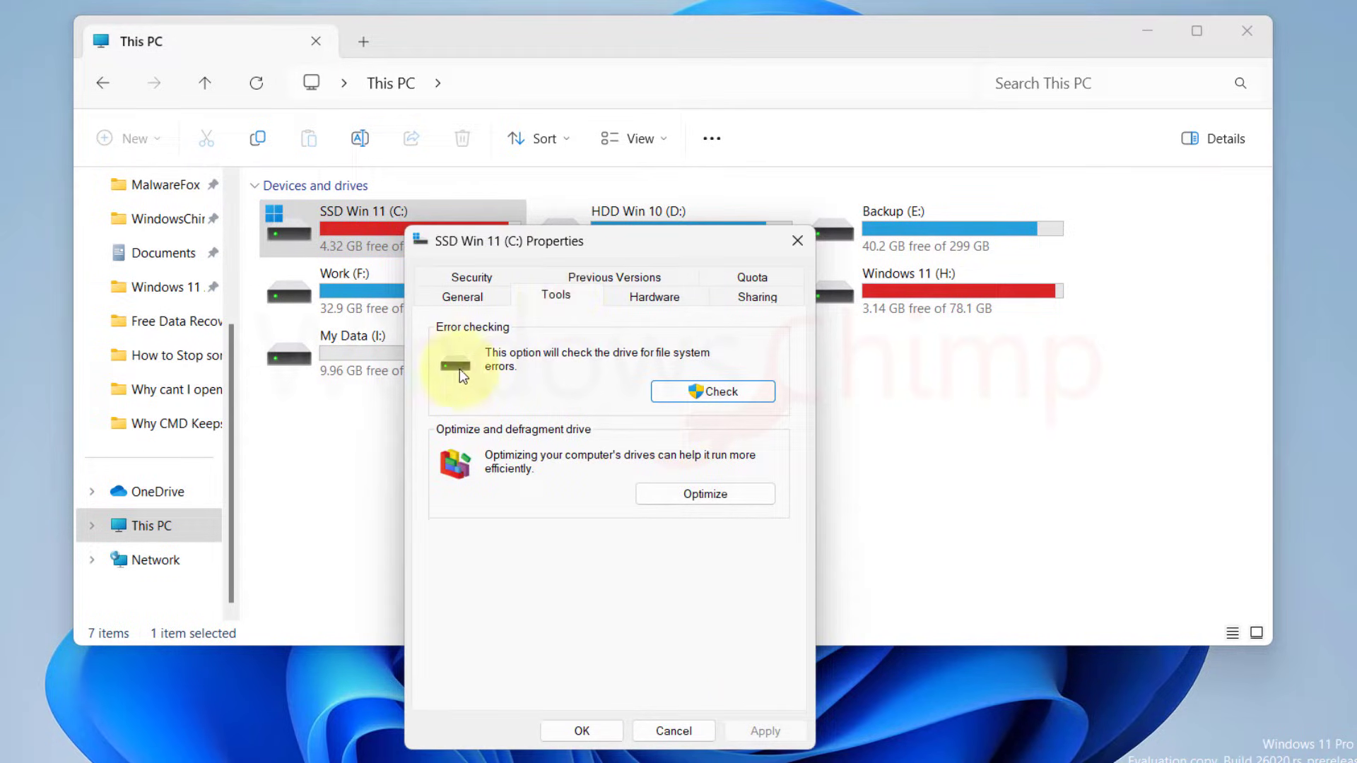
{"action": "left_click", "coordinate": [713, 391]}
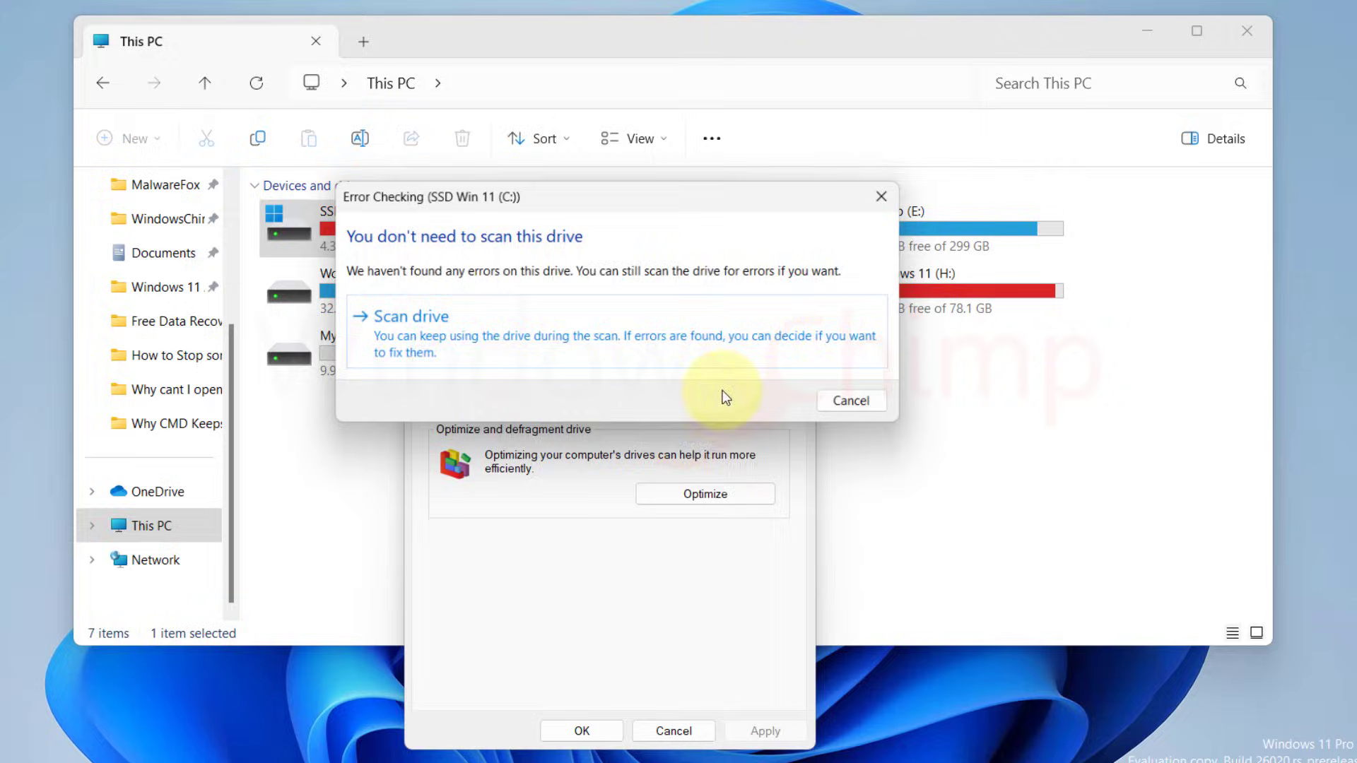
{"action": "left_click", "coordinate": [413, 316]}
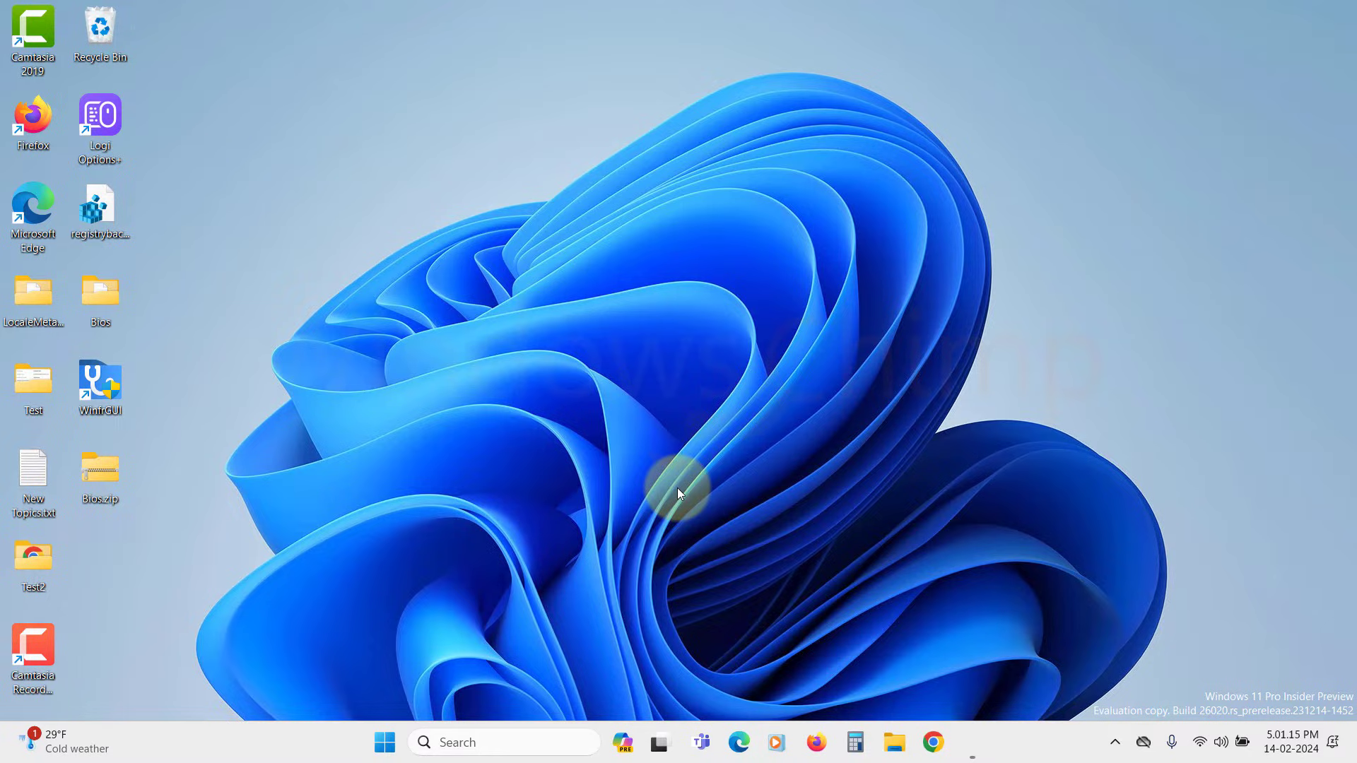
Step: Launch Command Prompt as administrator from a cmd search and run sfc /scannow
{"action": "left_click", "coordinate": [383, 743]}
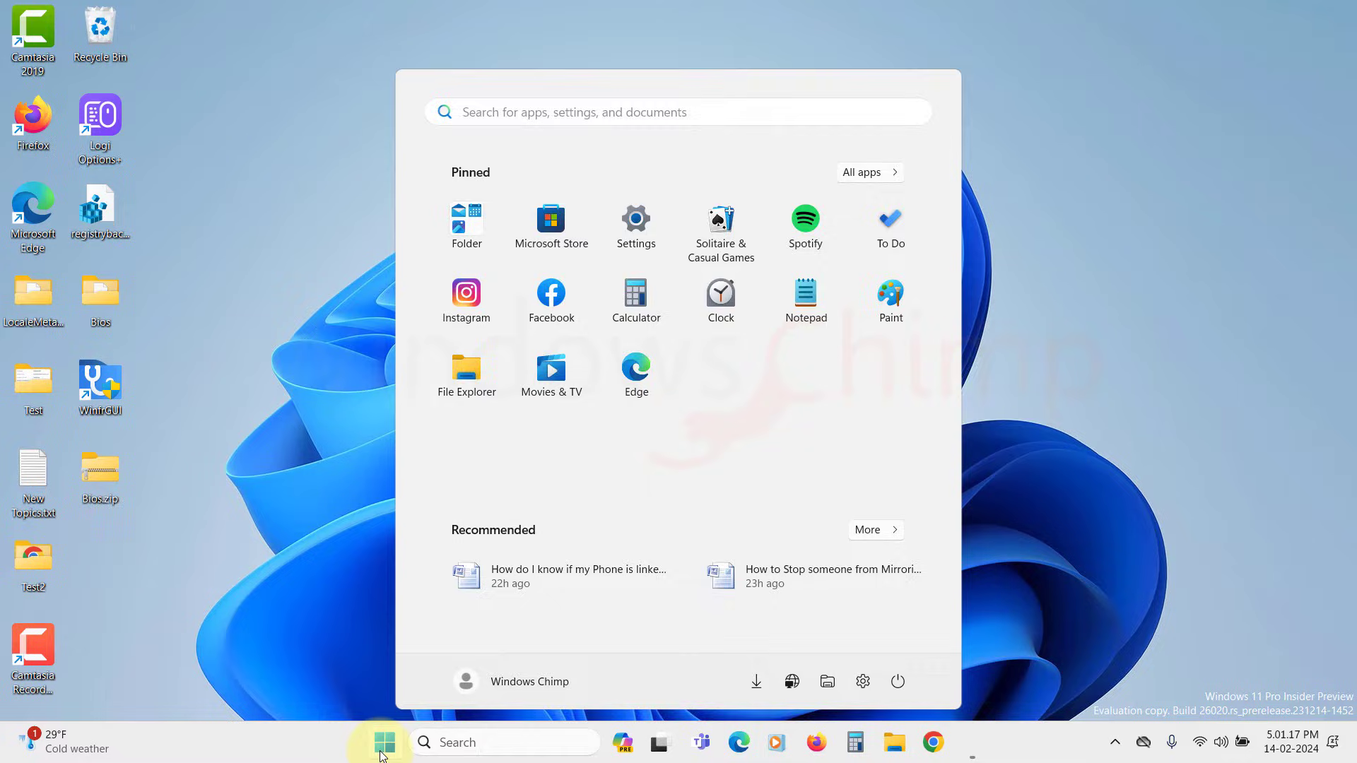
{"action": "type", "text": "cmd"}
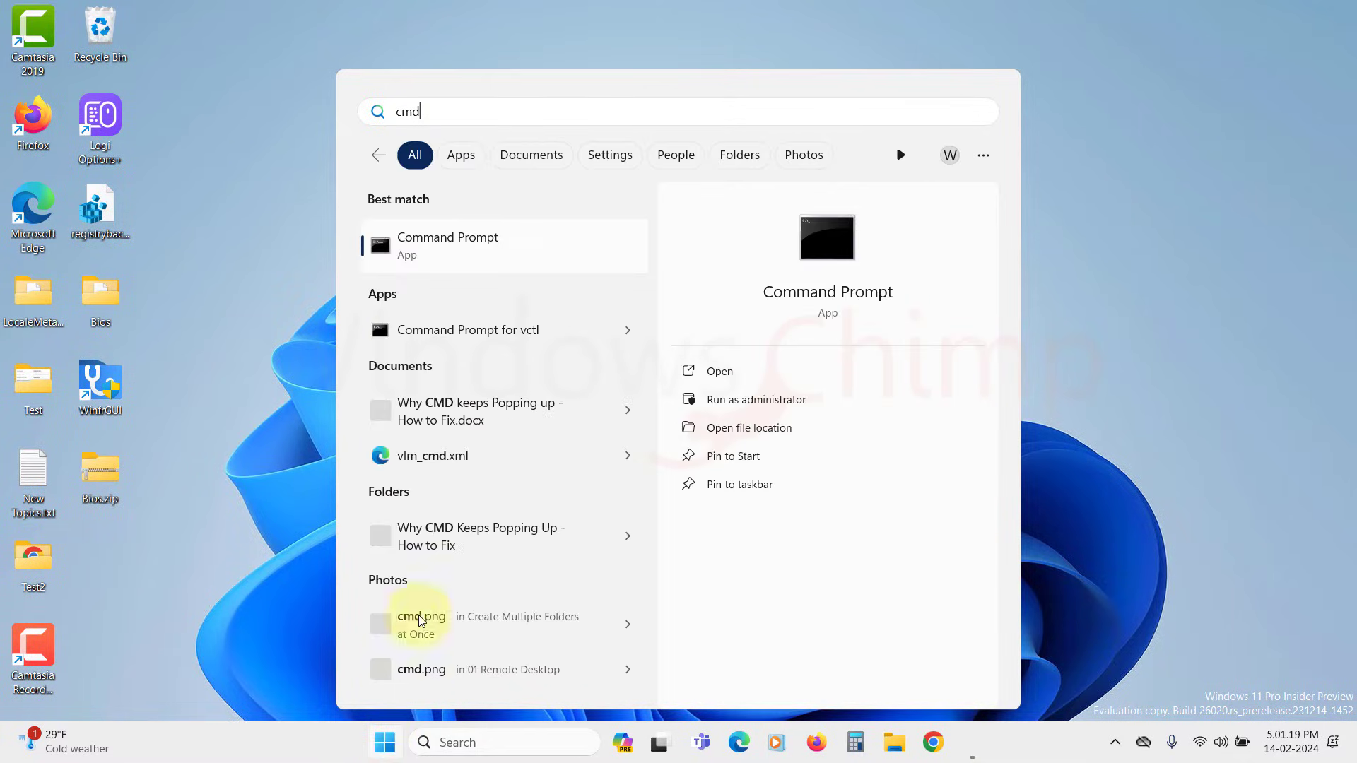
{"action": "right_click", "coordinate": [448, 246]}
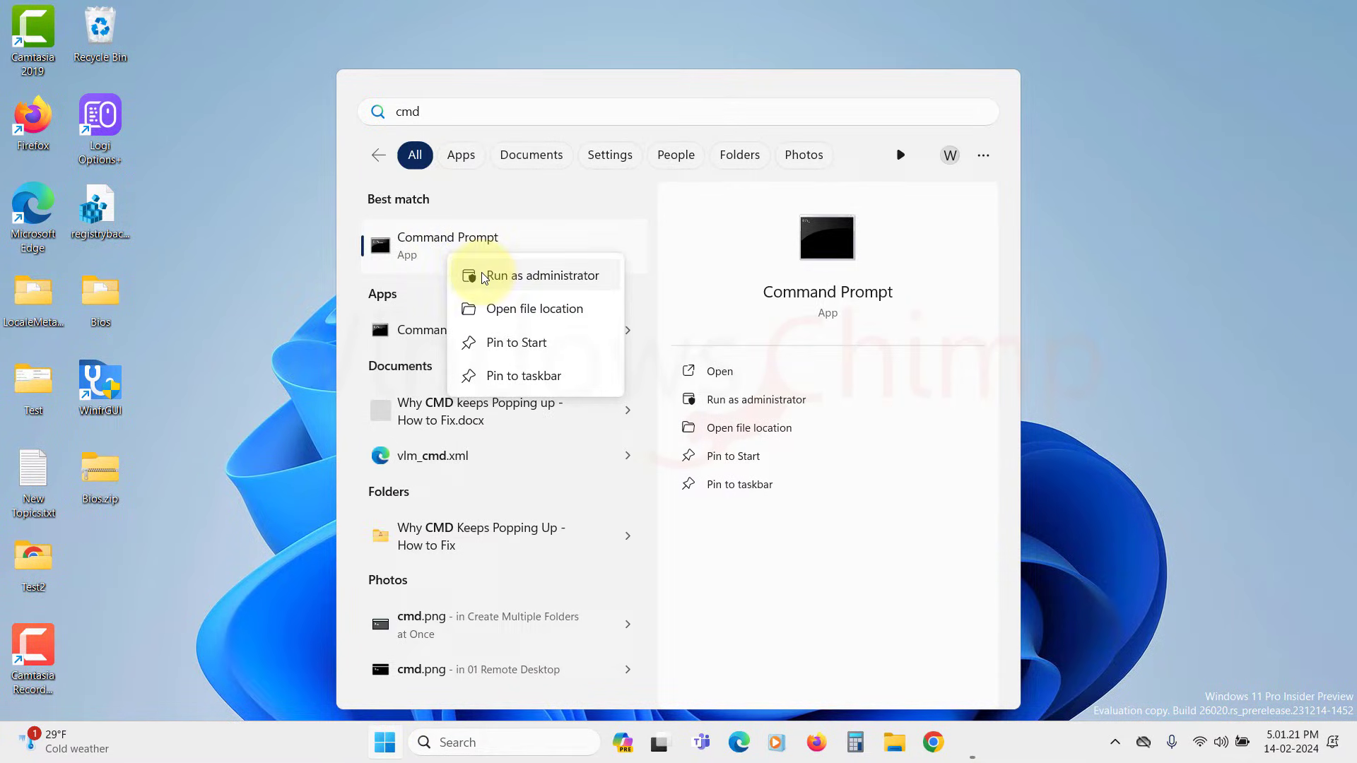
{"action": "left_click", "coordinate": [542, 275]}
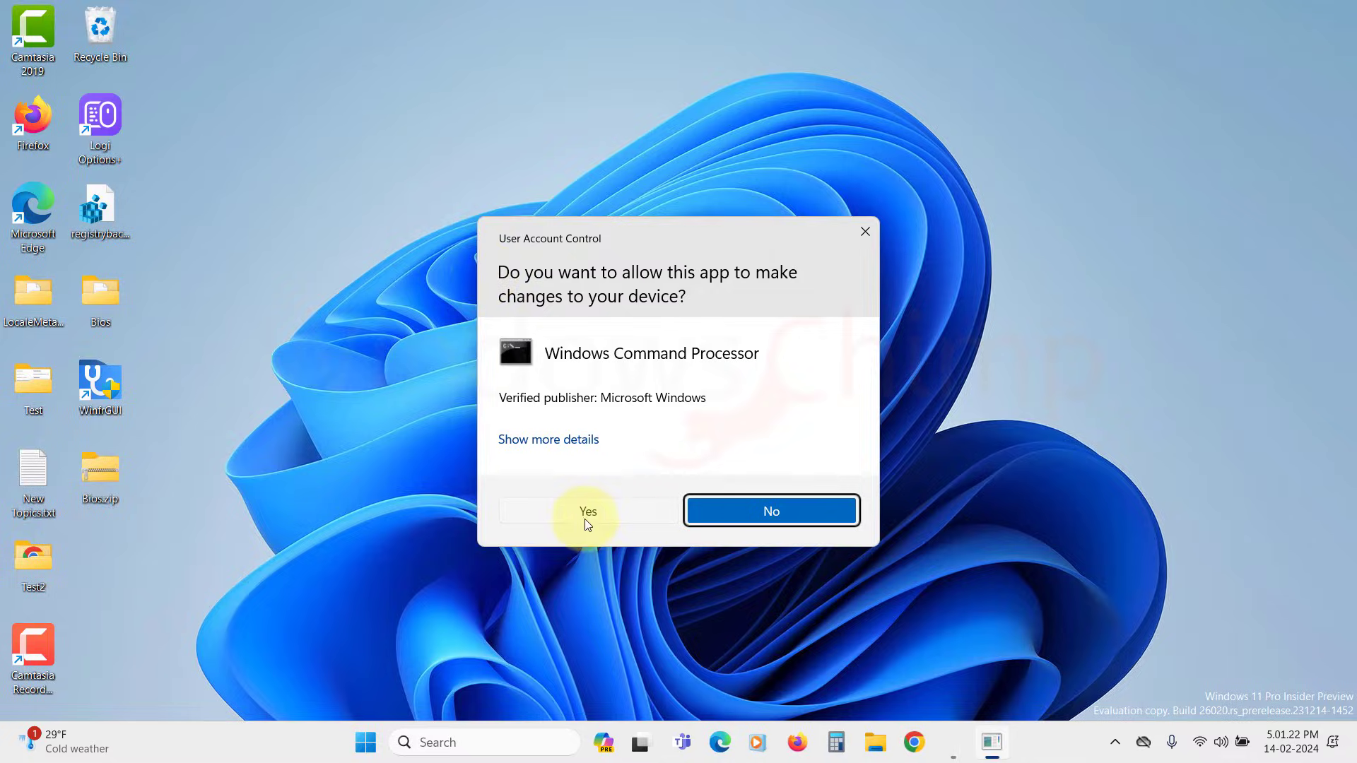
{"action": "left_click", "coordinate": [587, 510]}
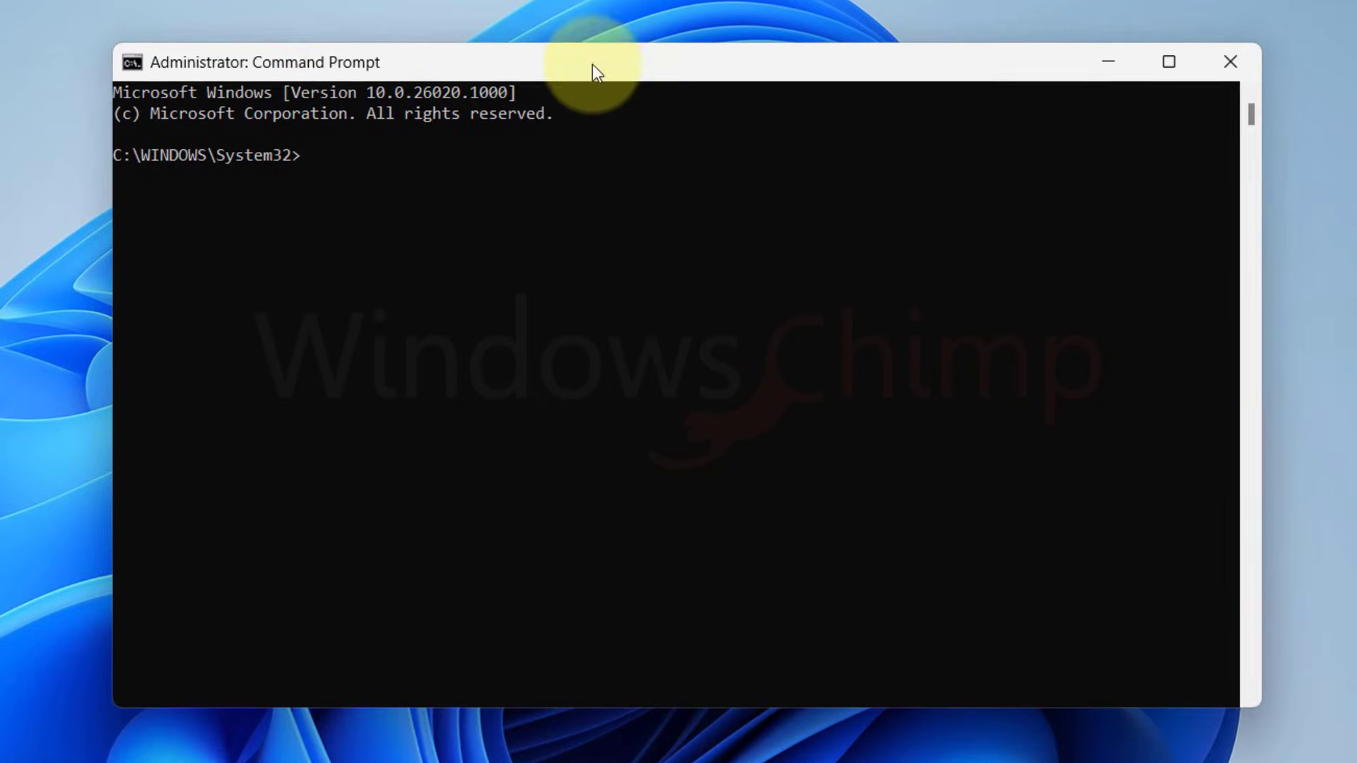
{"action": "type", "text": "sfc"}
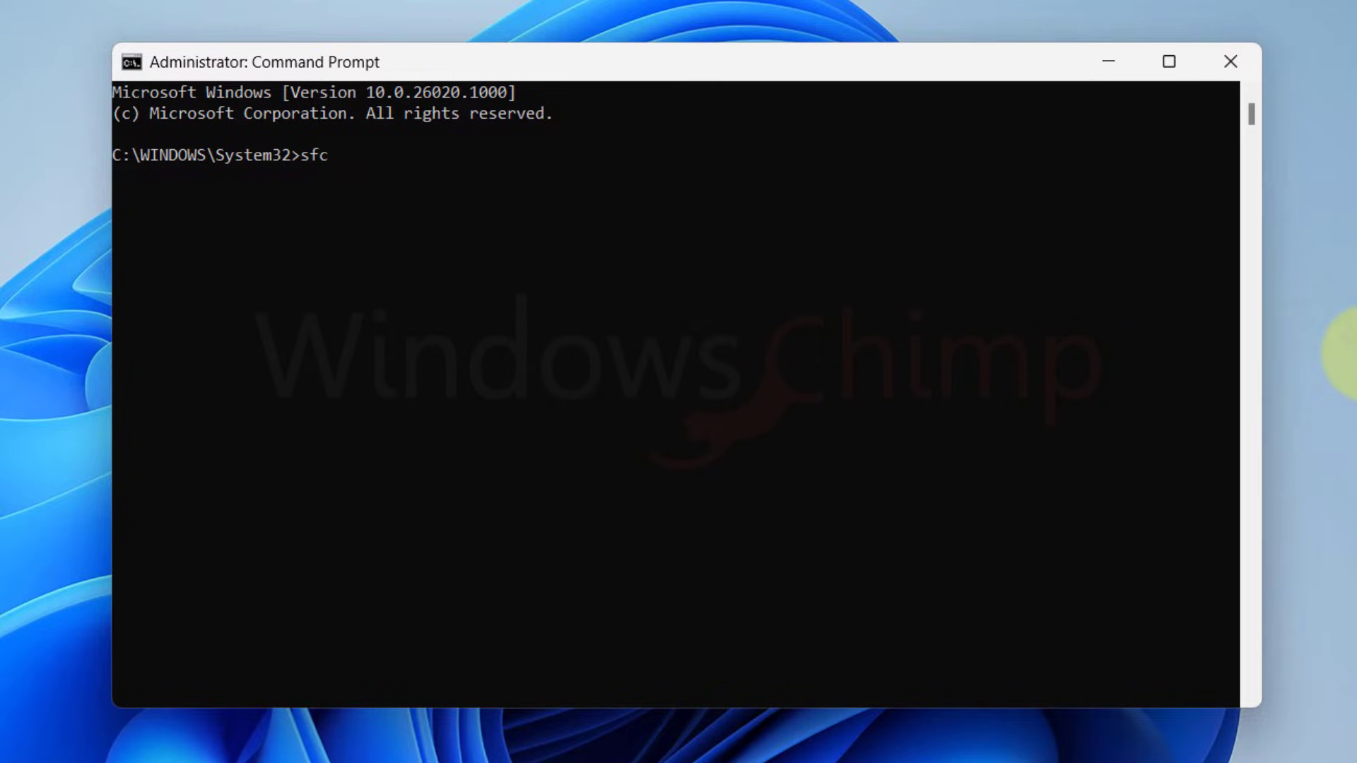
{"action": "type", "text": "/scannow"}
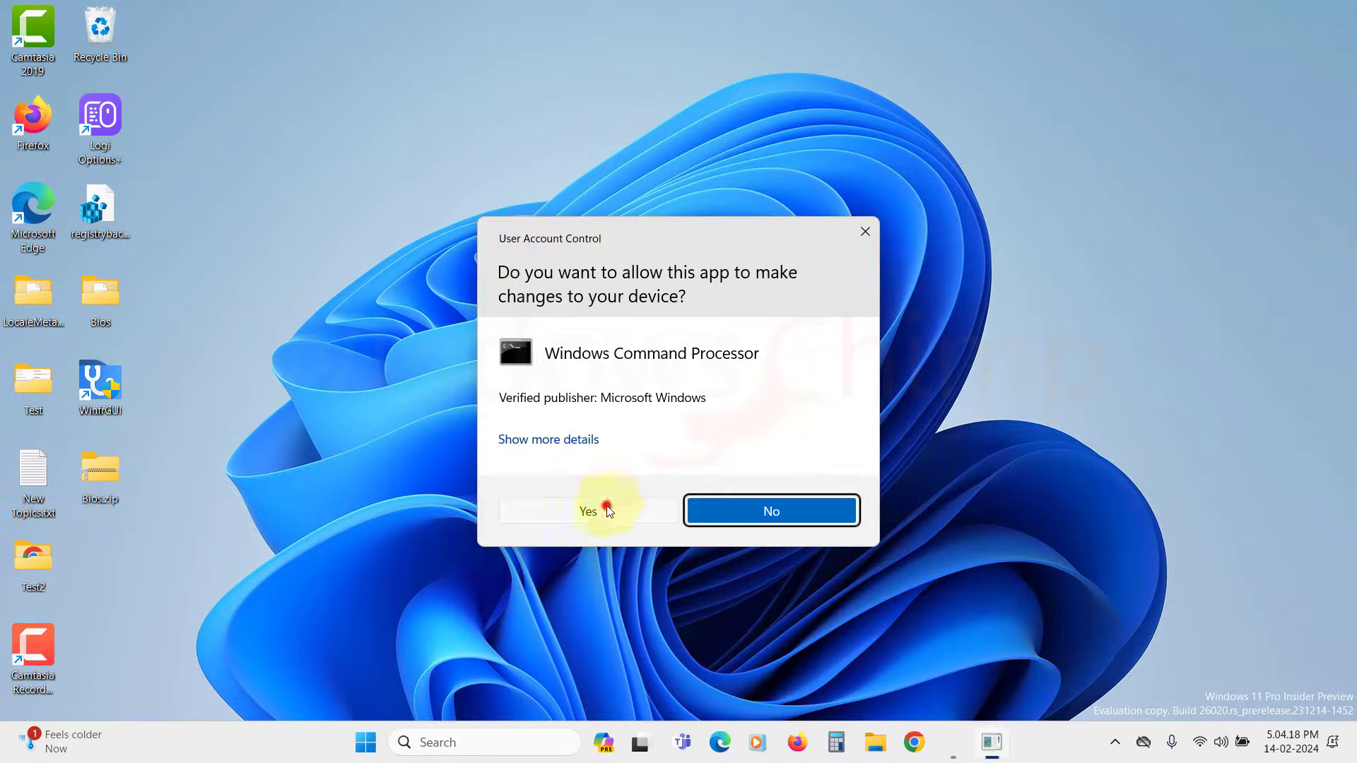
Step: Approve the elevation prompt and enter dism /online /cleanup-image /restorehealth
{"action": "left_click", "coordinate": [587, 510]}
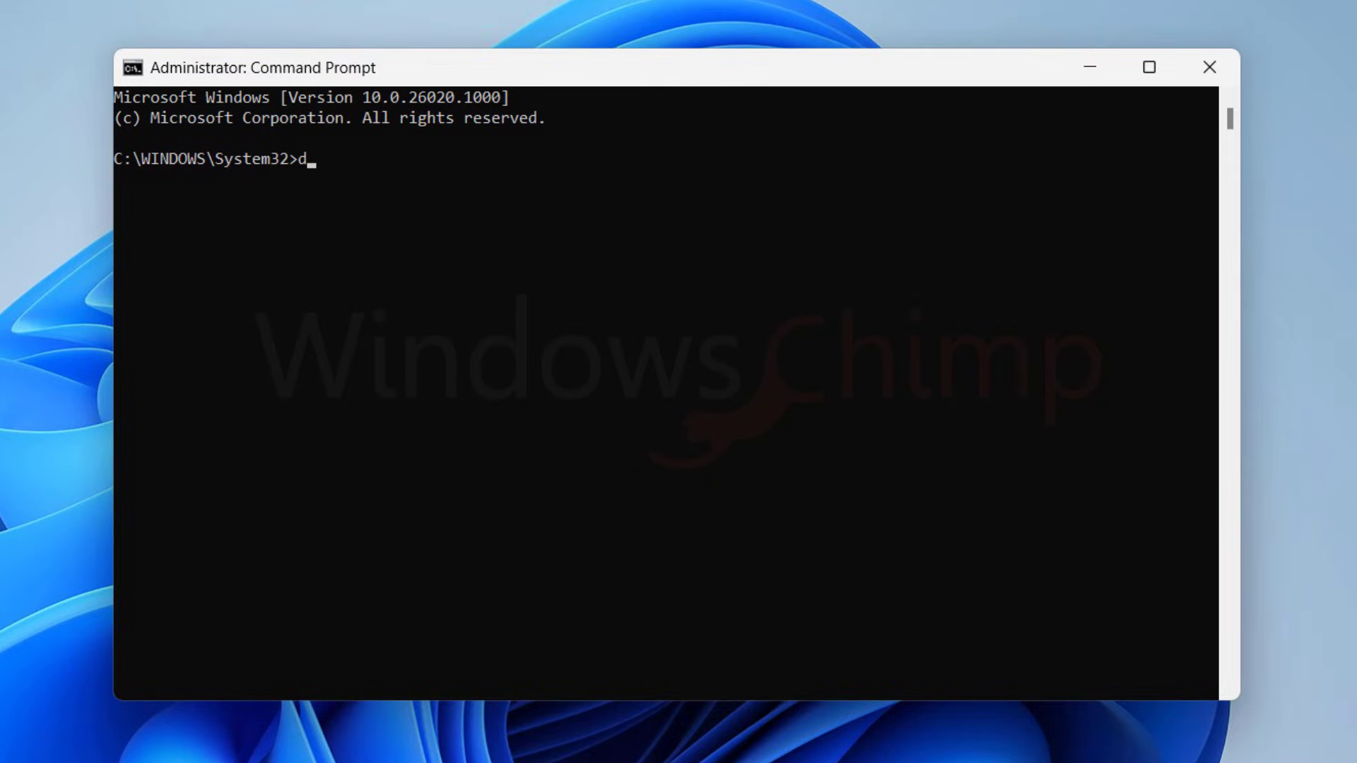
{"action": "type", "text": "ism /onl"}
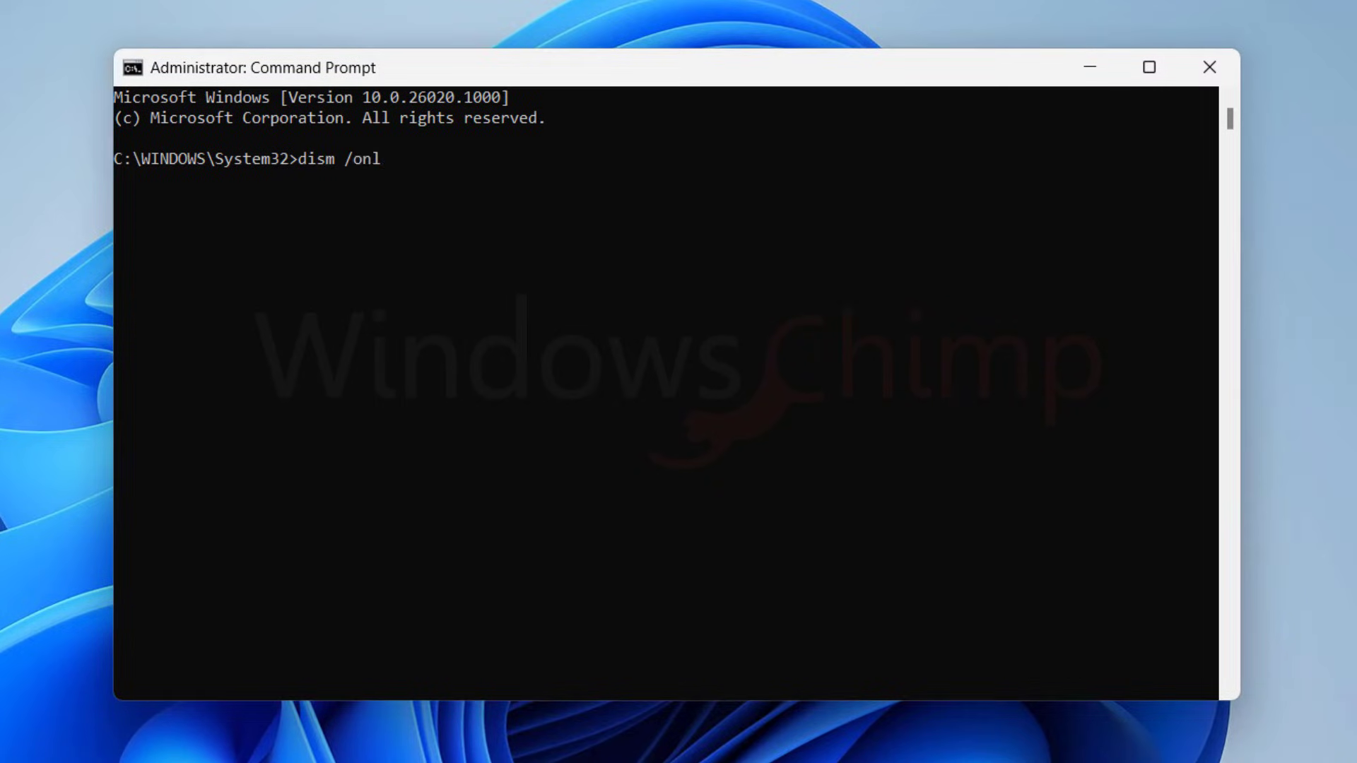
{"action": "type", "text": "ine /cleanup-"}
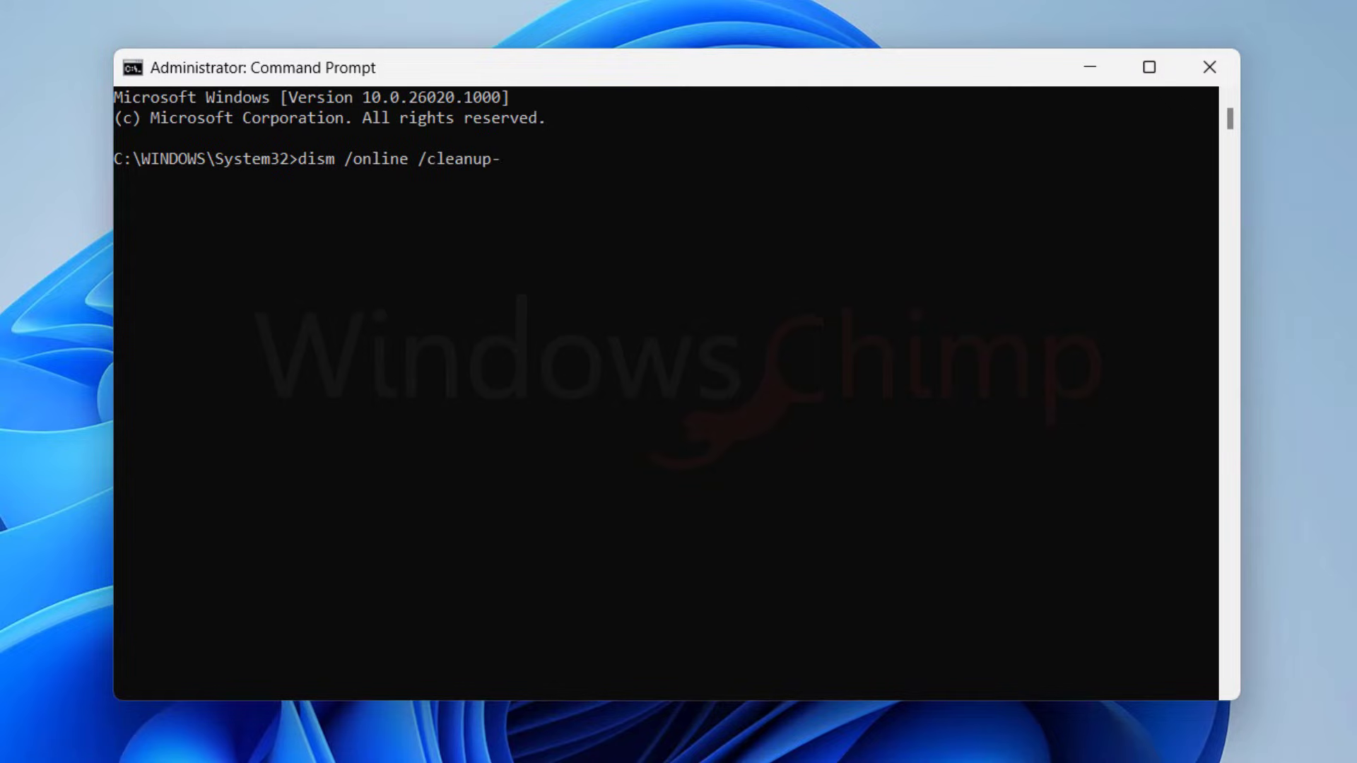
{"action": "type", "text": "image /res"}
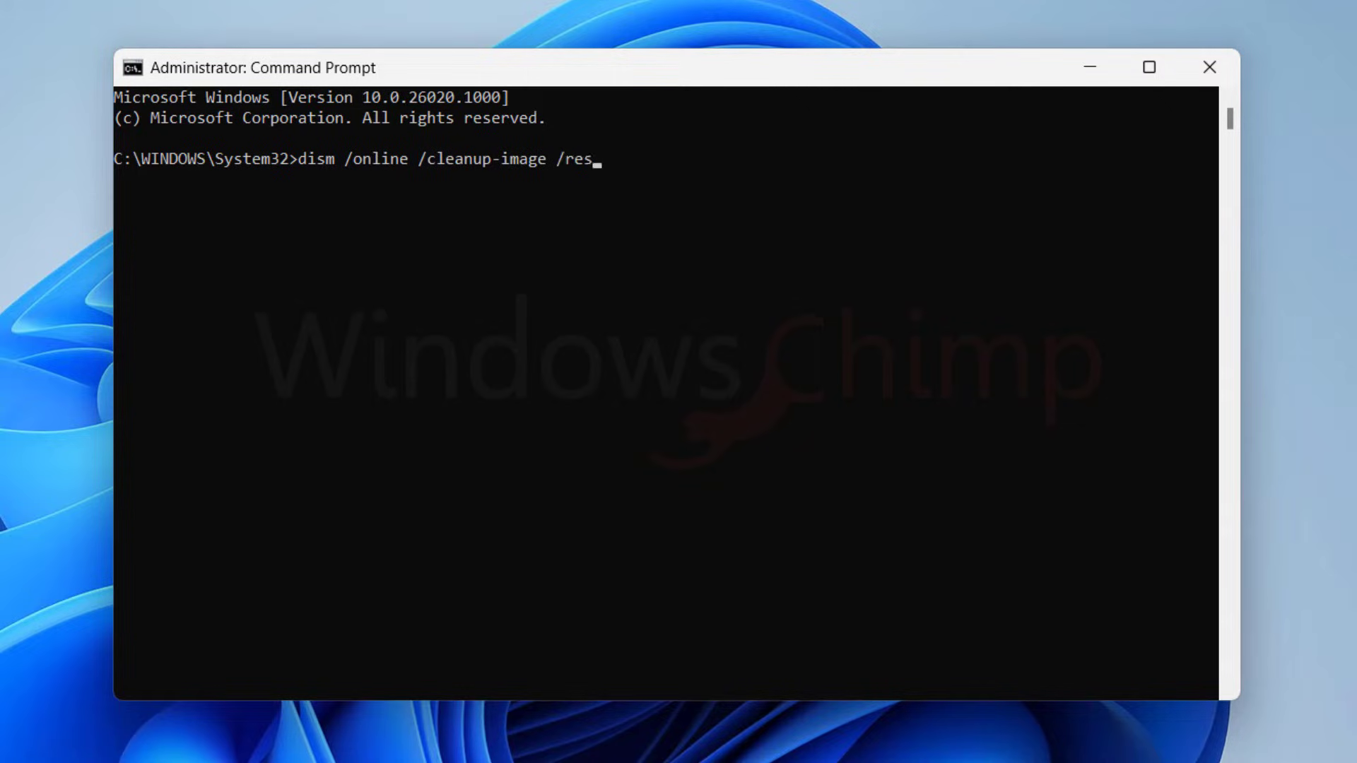
{"action": "type", "text": "torehealth"}
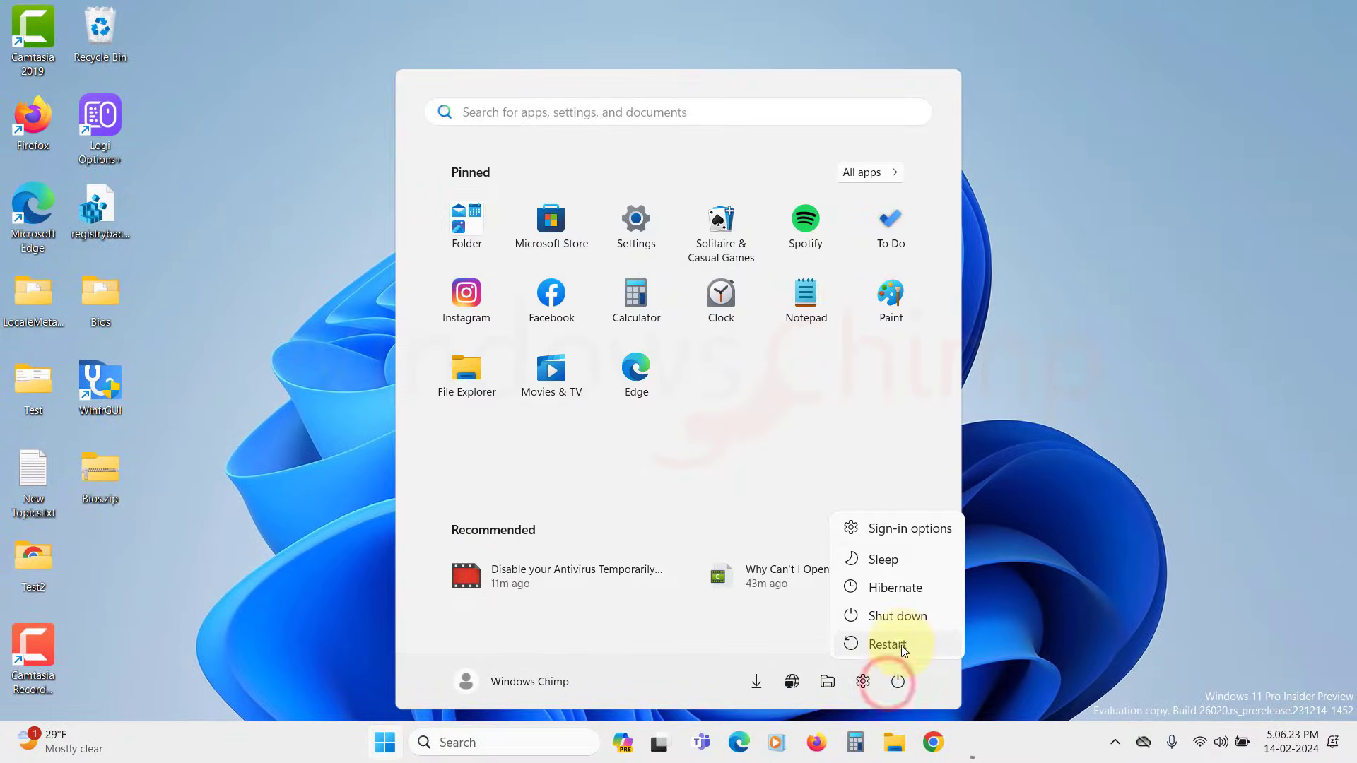
Step: Choose Restart from the Start menu power options
{"action": "left_click", "coordinate": [884, 644]}
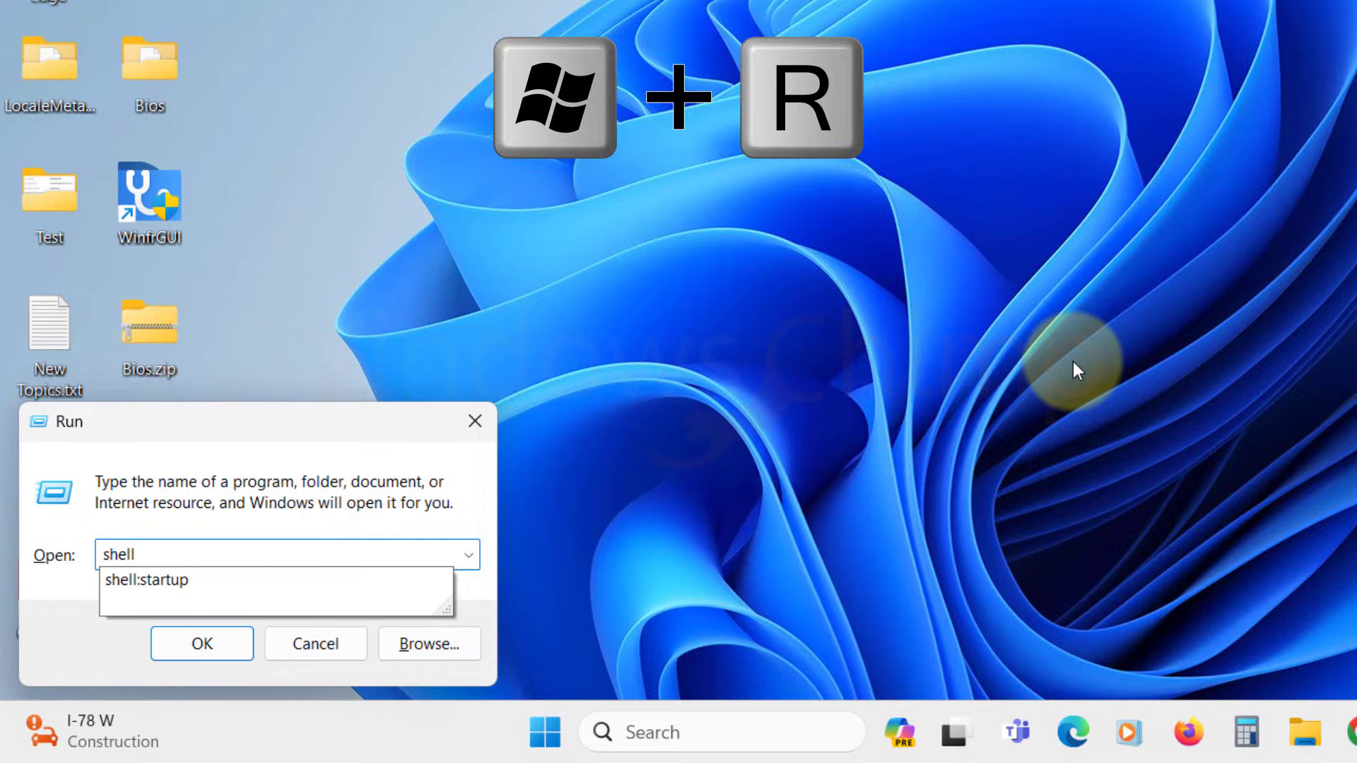
Step: Open the Startup folder via the shell:startup suggestion in Run
{"action": "left_click", "coordinate": [200, 643]}
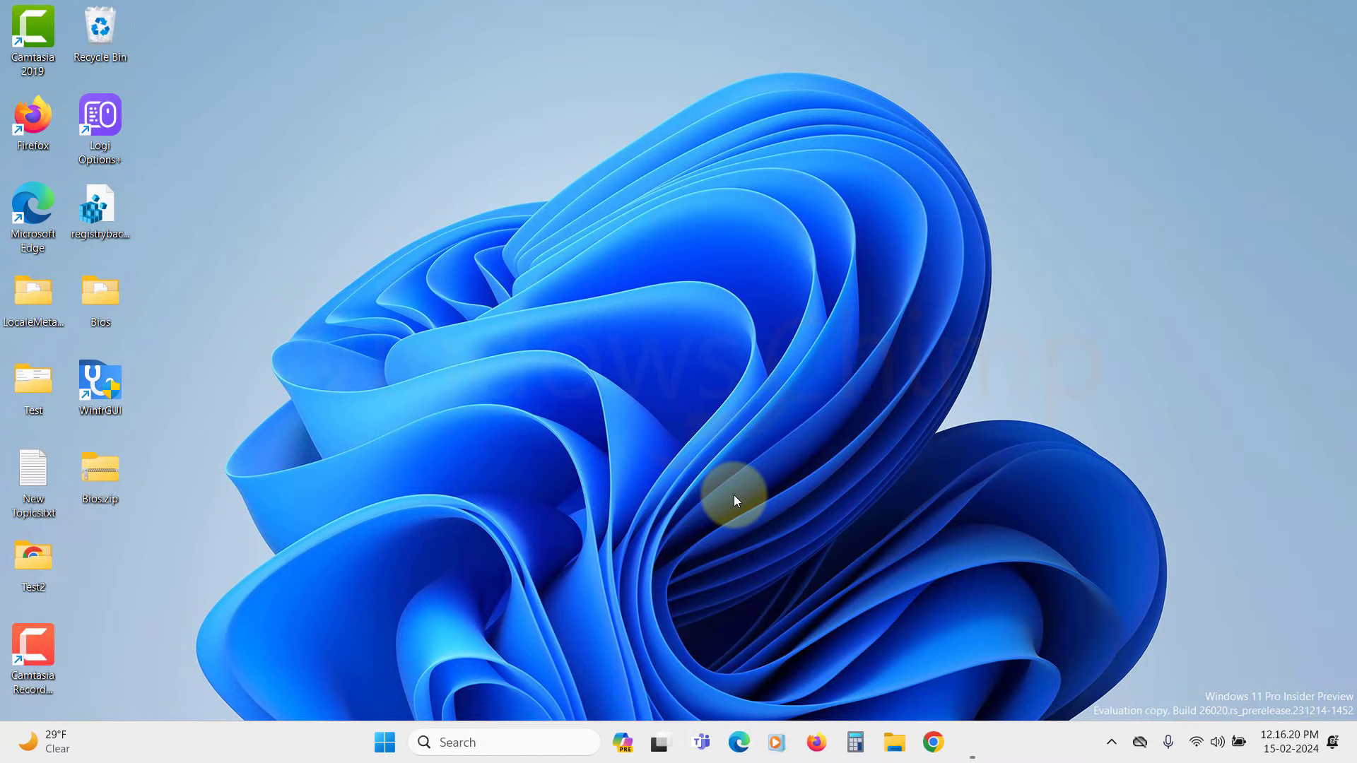
{"action": "mouse_move", "coordinate": [595, 623]}
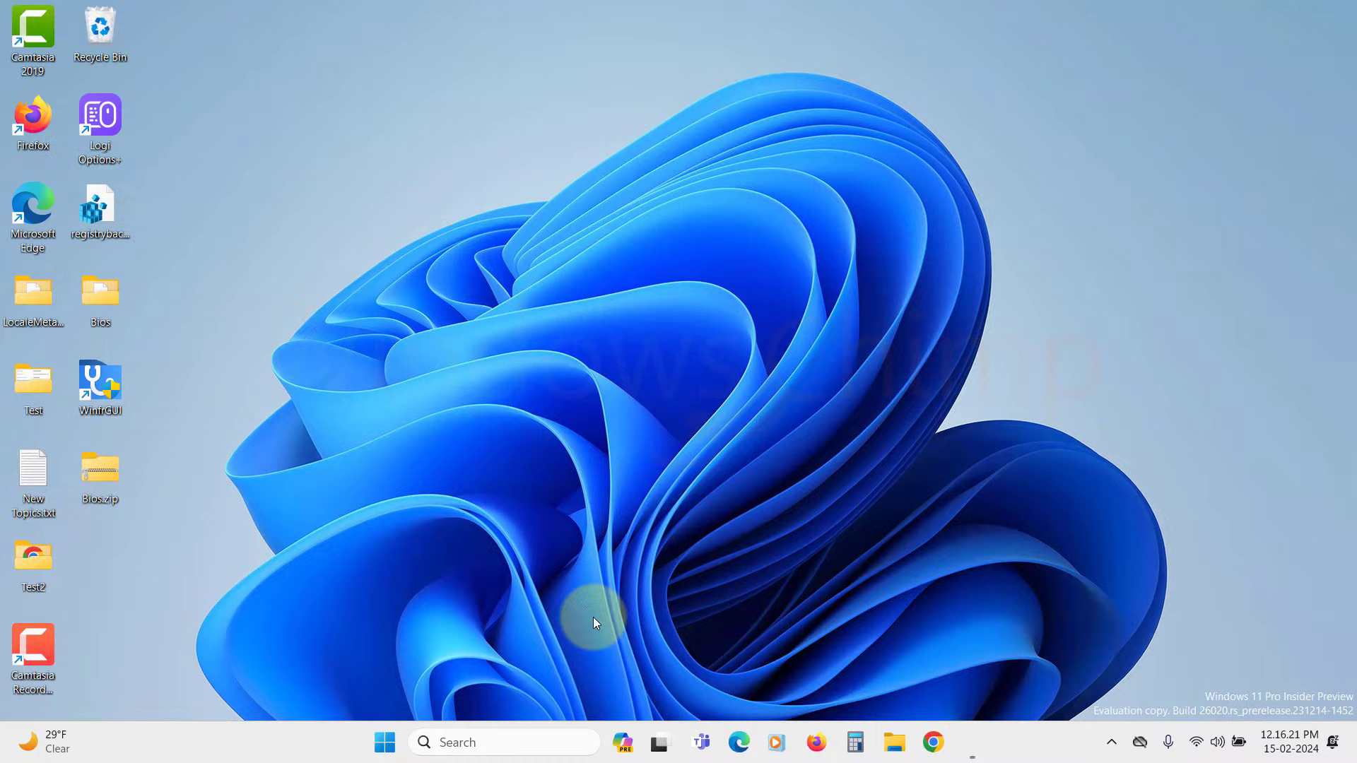
Step: Open Task Scheduler's Library and inspect the frequently repeating aosTimeChamp task
{"action": "left_click", "coordinate": [384, 741]}
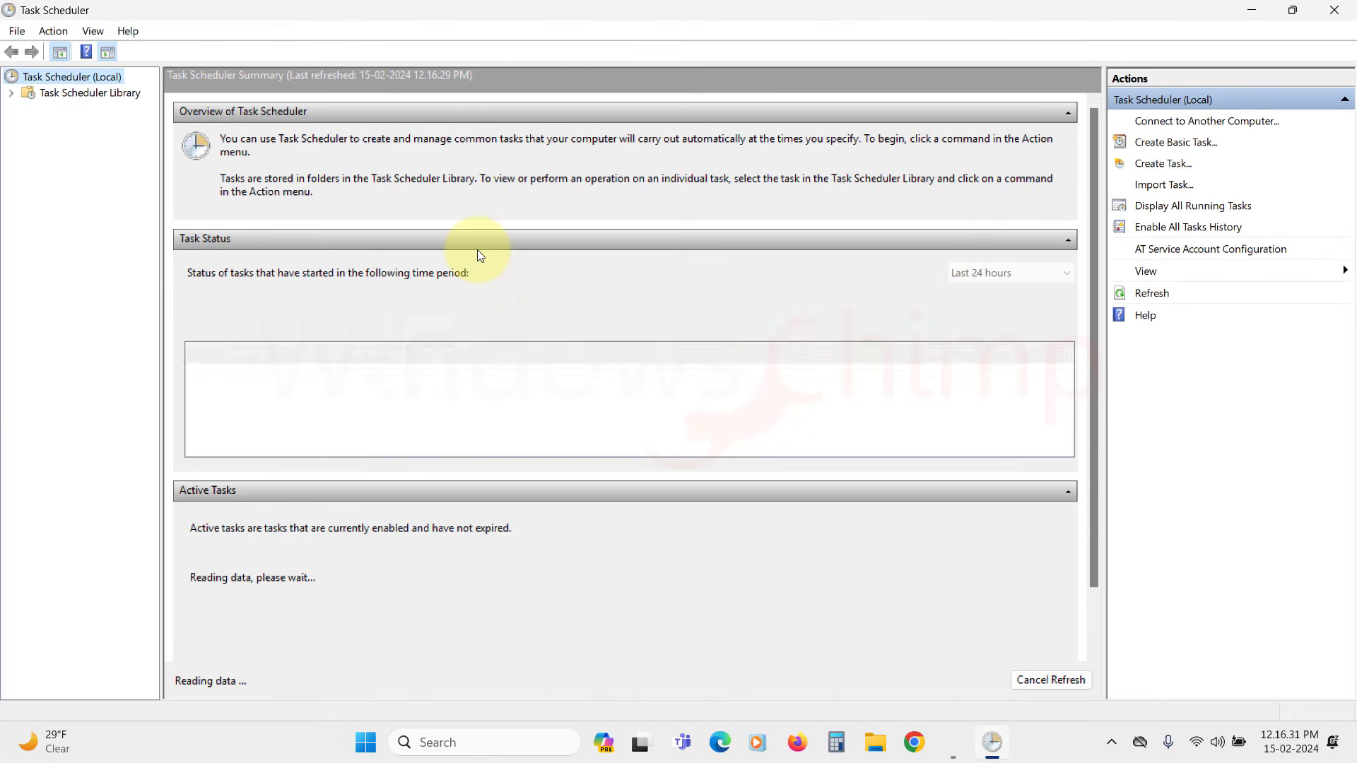
{"action": "left_click", "coordinate": [90, 93]}
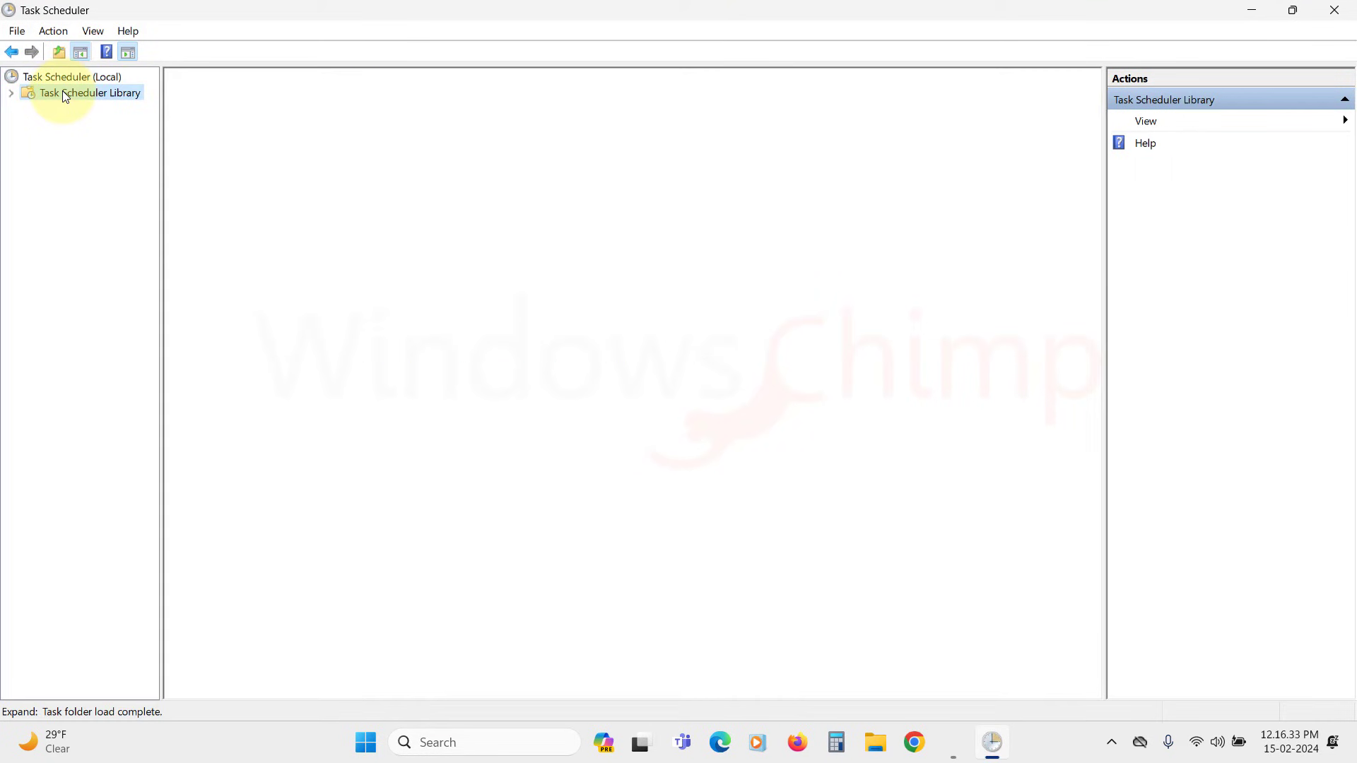
{"action": "left_click", "coordinate": [89, 93]}
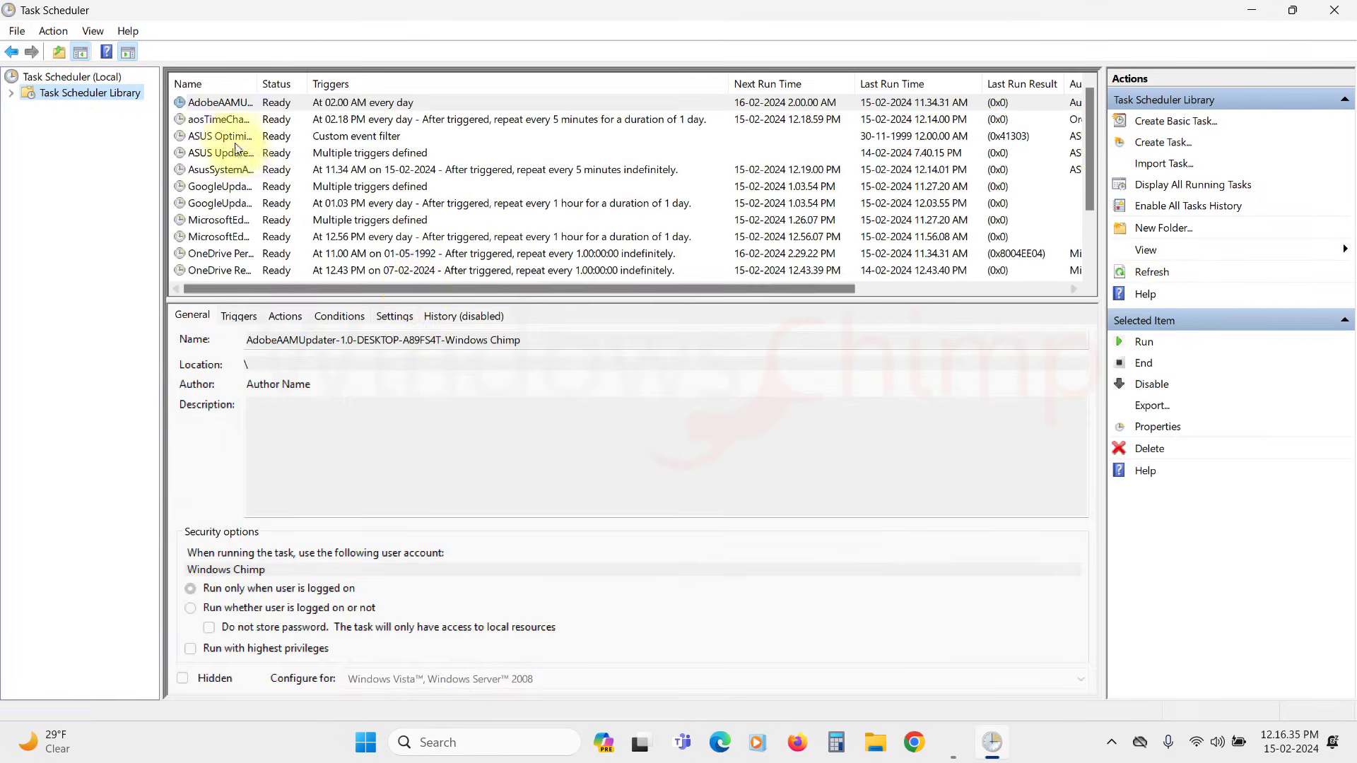
{"action": "mouse_move", "coordinate": [219, 119]}
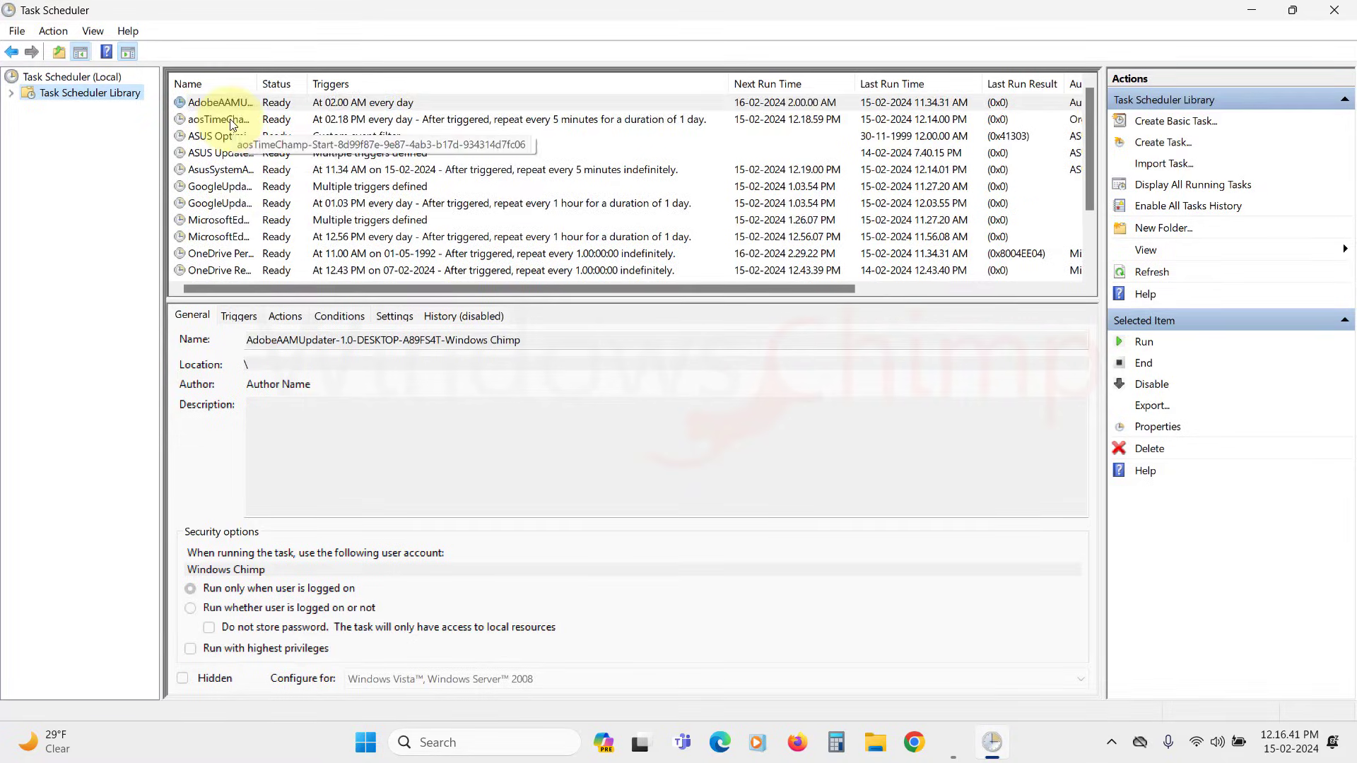
{"action": "left_click", "coordinate": [216, 119]}
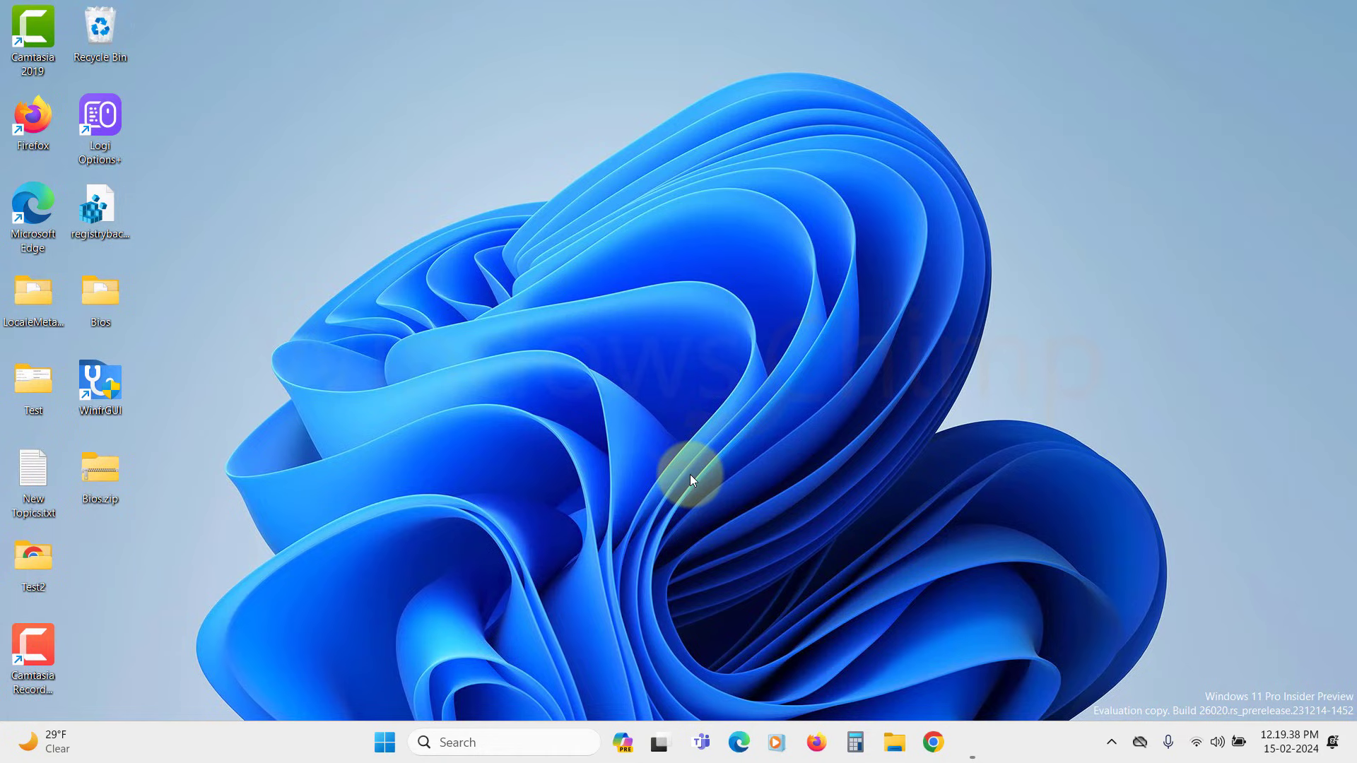
{"action": "mouse_move", "coordinate": [506, 640]}
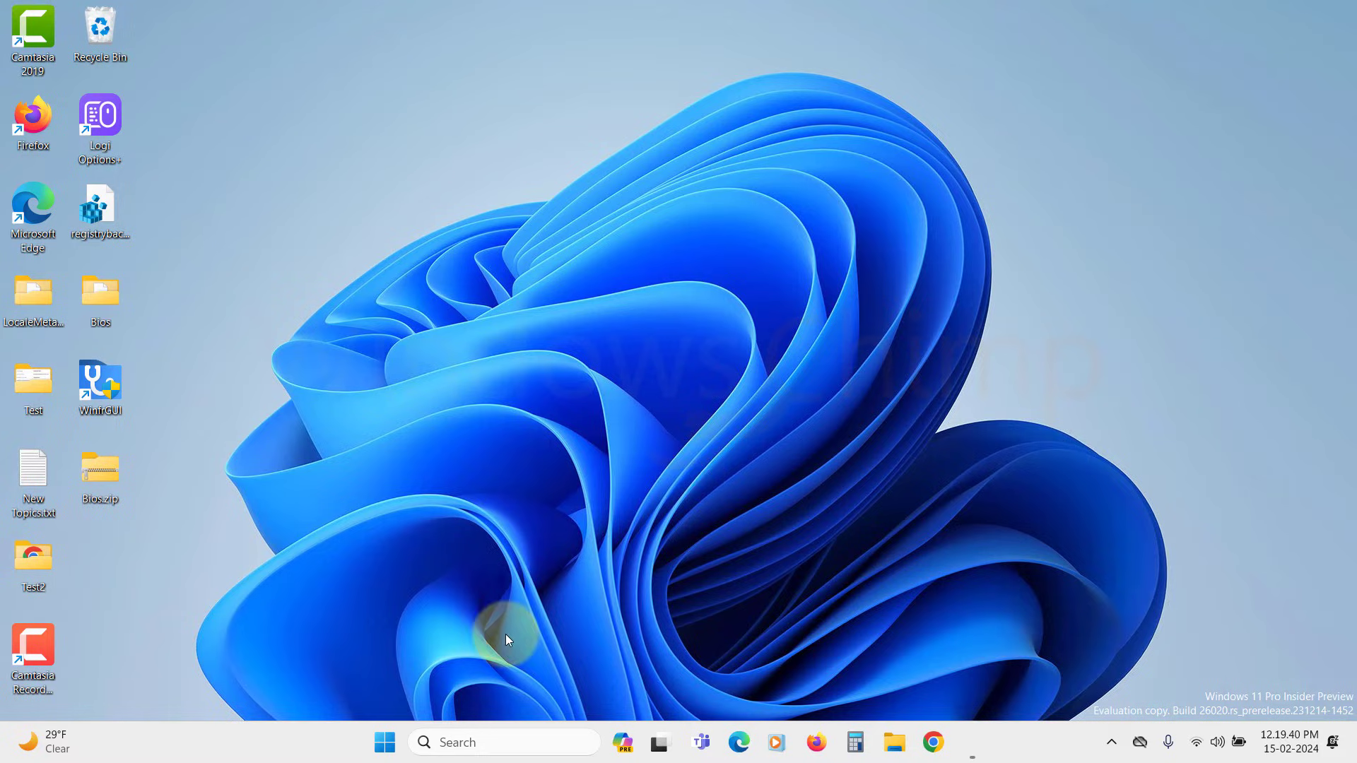
{"action": "left_click", "coordinate": [383, 742]}
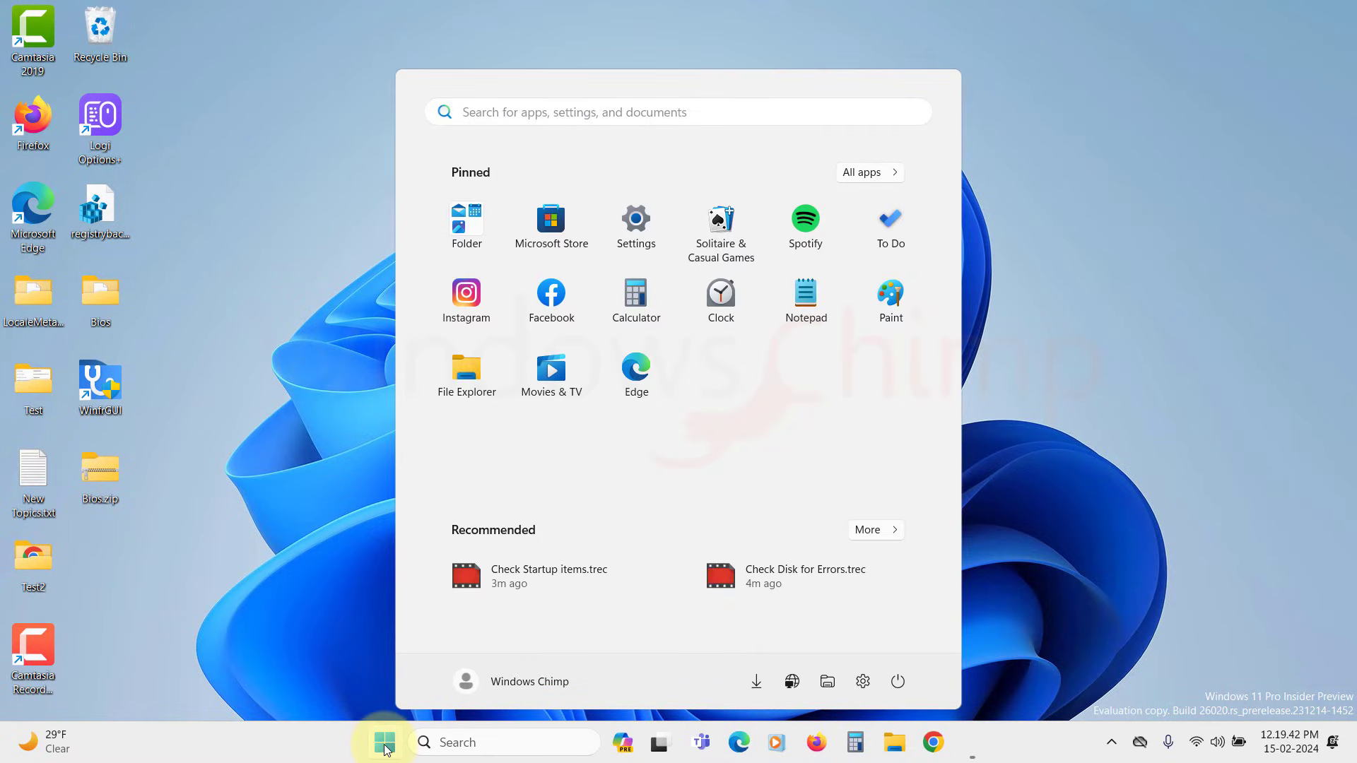
{"action": "left_click", "coordinate": [635, 219]}
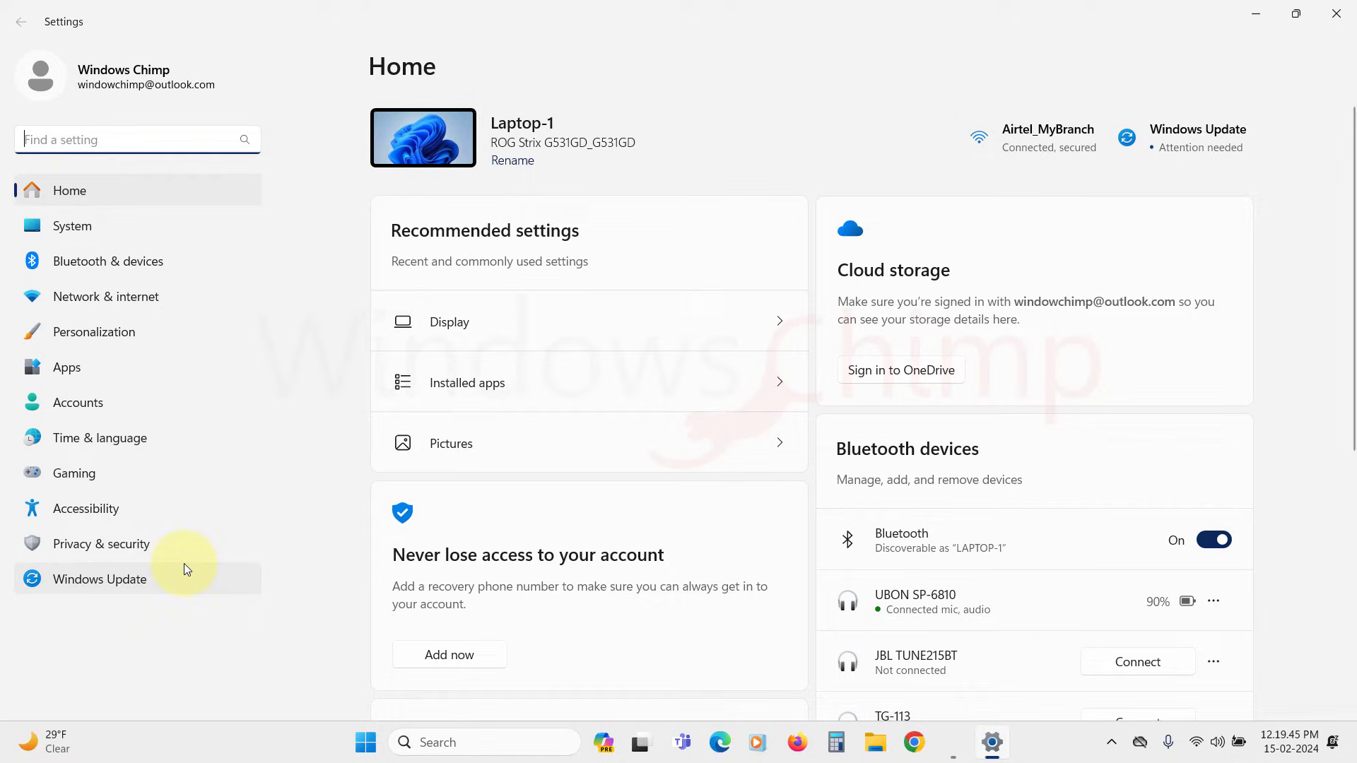
{"action": "left_click", "coordinate": [98, 579]}
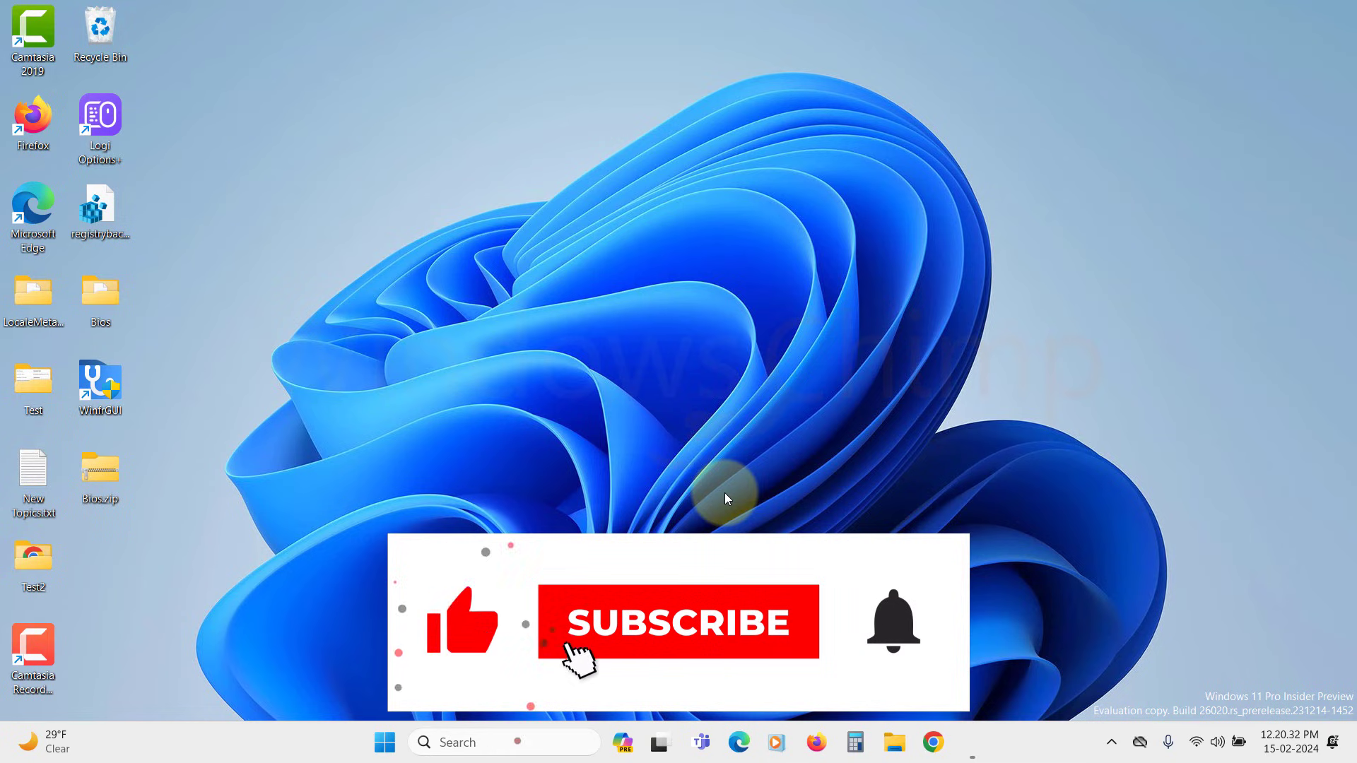
Step: Launch Settings from Start and navigate to Accounts › Other Users
{"action": "left_click", "coordinate": [678, 621]}
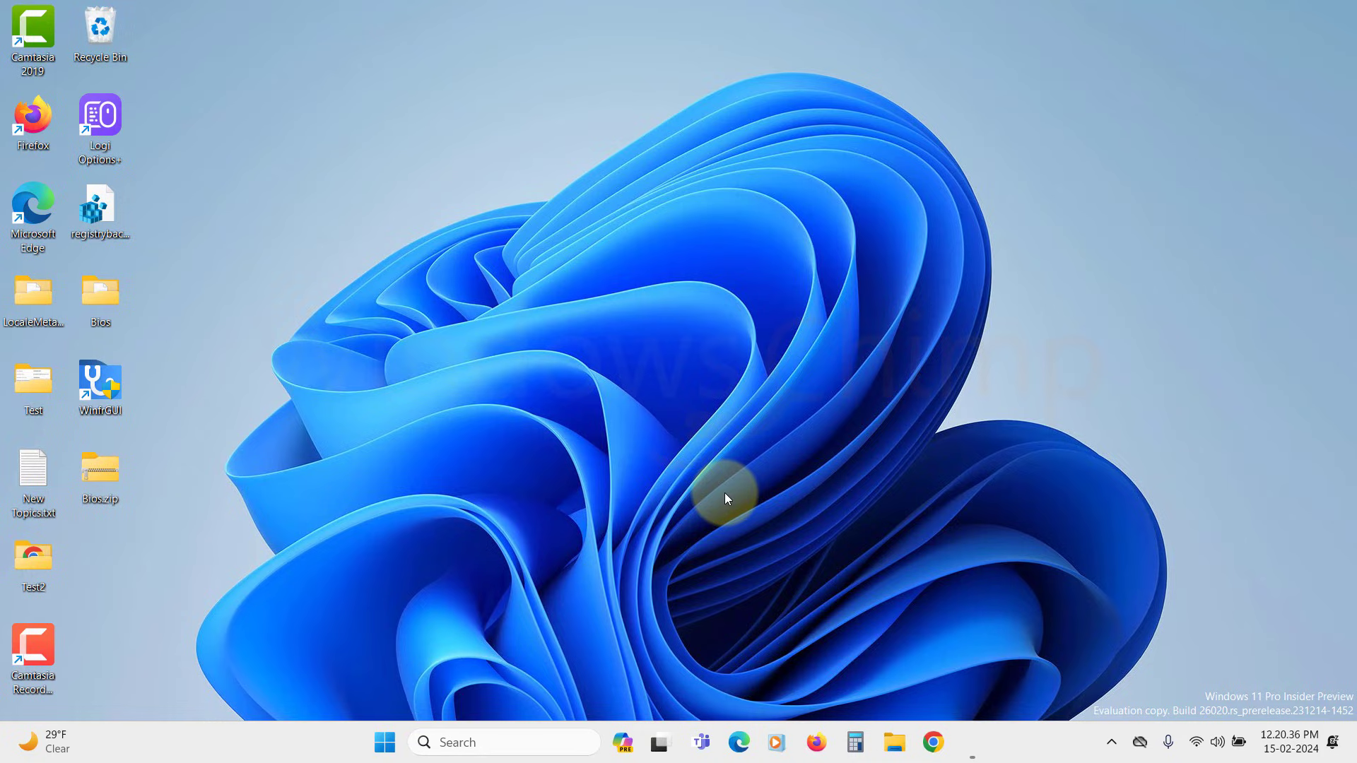
{"action": "left_click", "coordinate": [383, 741]}
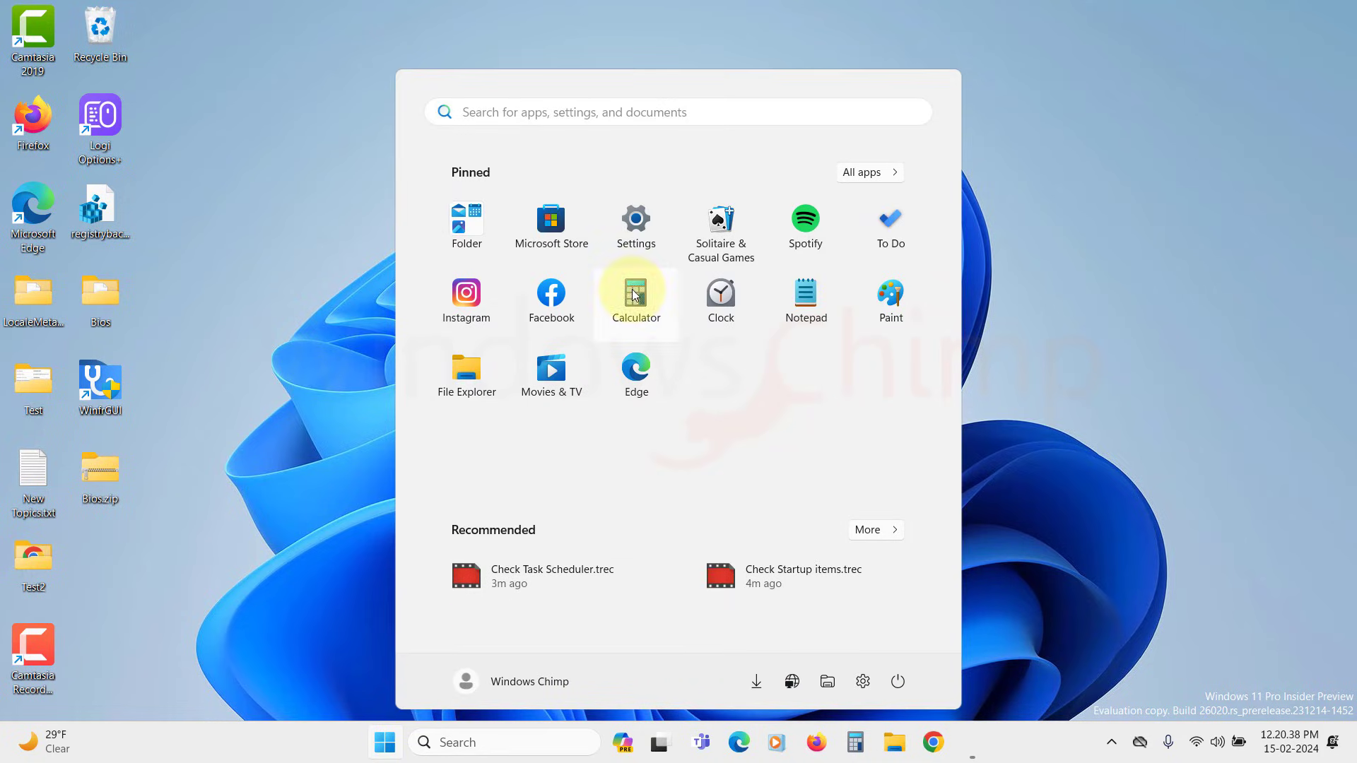
{"action": "left_click", "coordinate": [635, 220]}
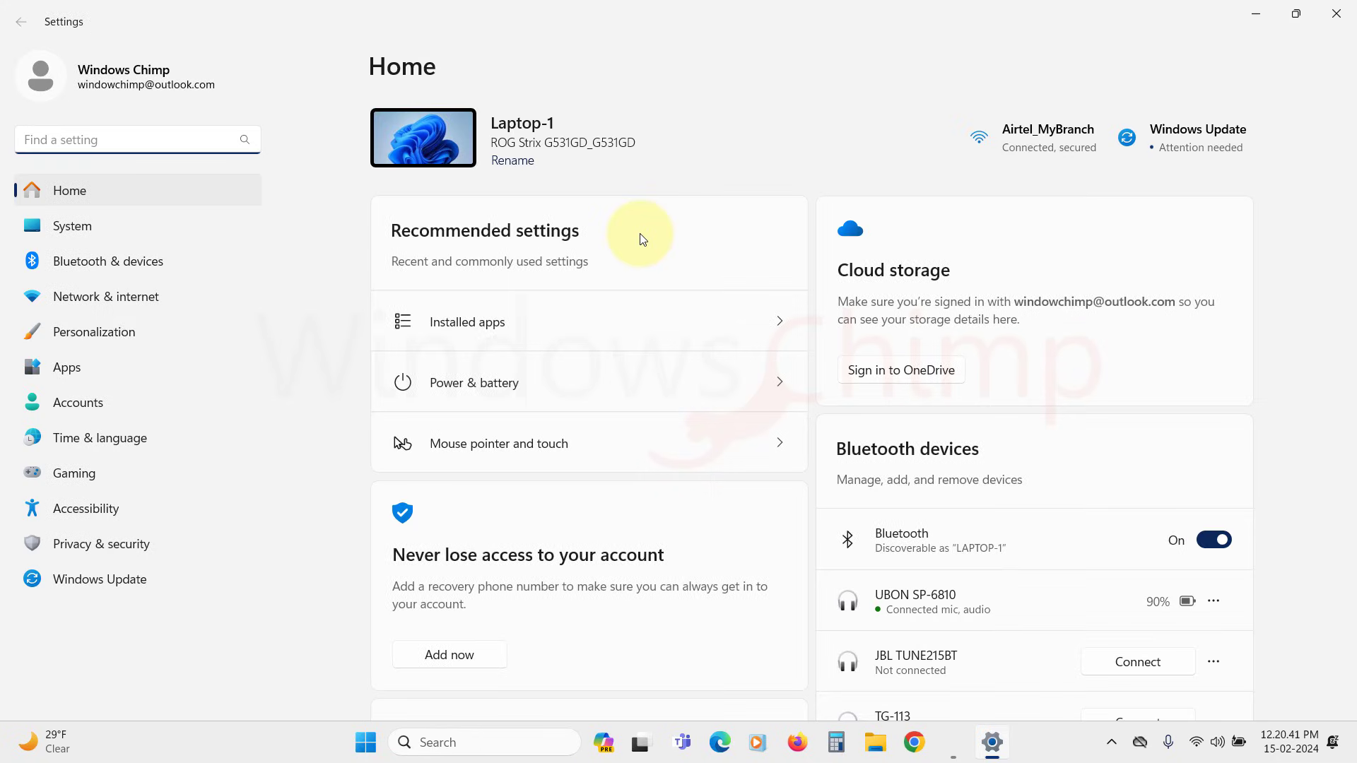
{"action": "left_click", "coordinate": [78, 402]}
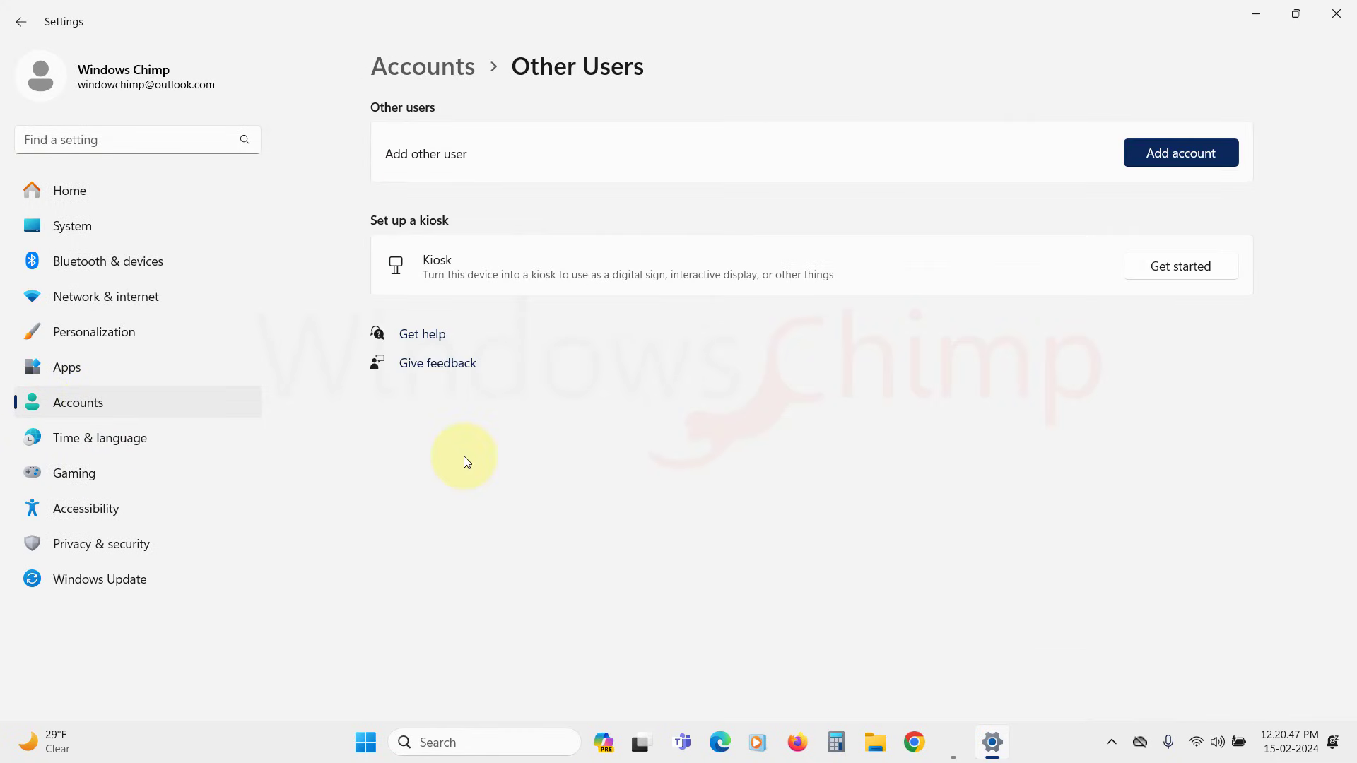
Step: Add a local account named Test with a password, without a Microsoft account
{"action": "left_click", "coordinate": [1180, 153]}
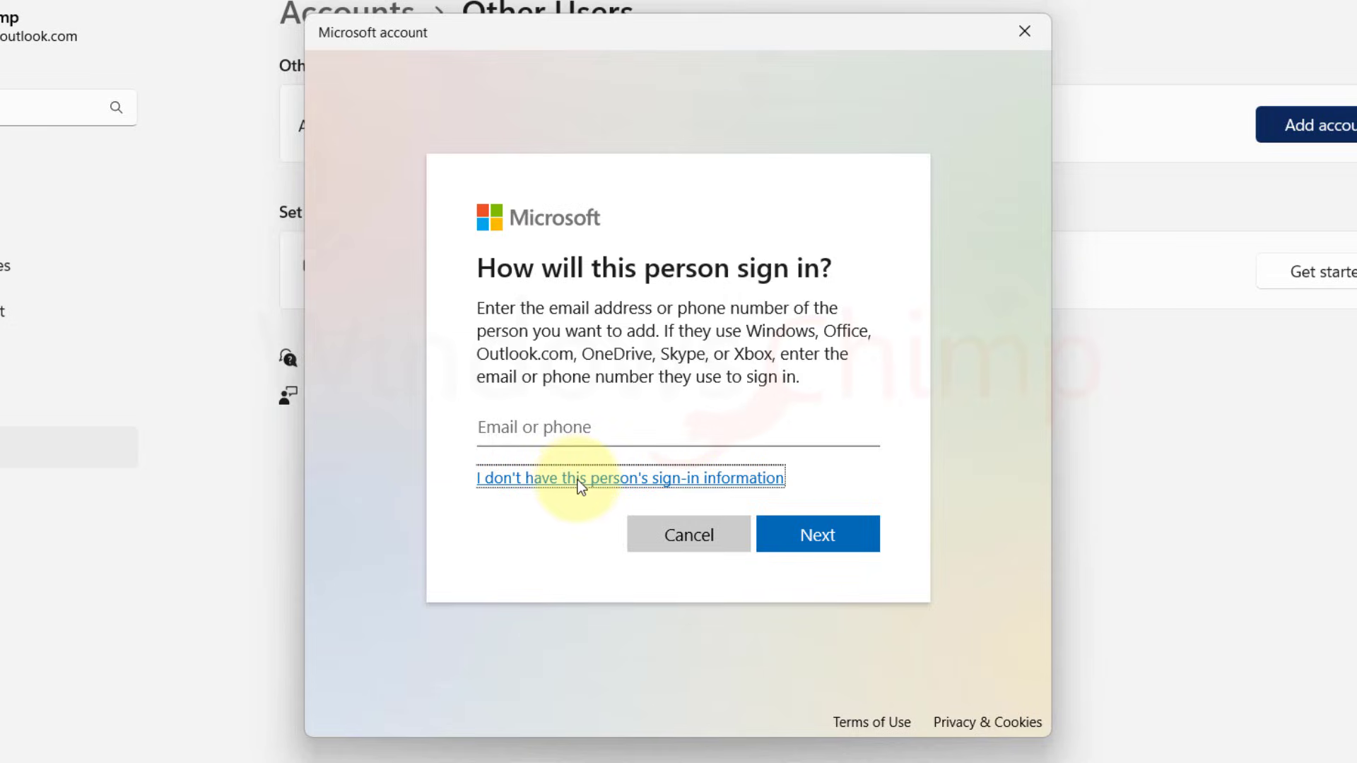
{"action": "left_click", "coordinate": [629, 477]}
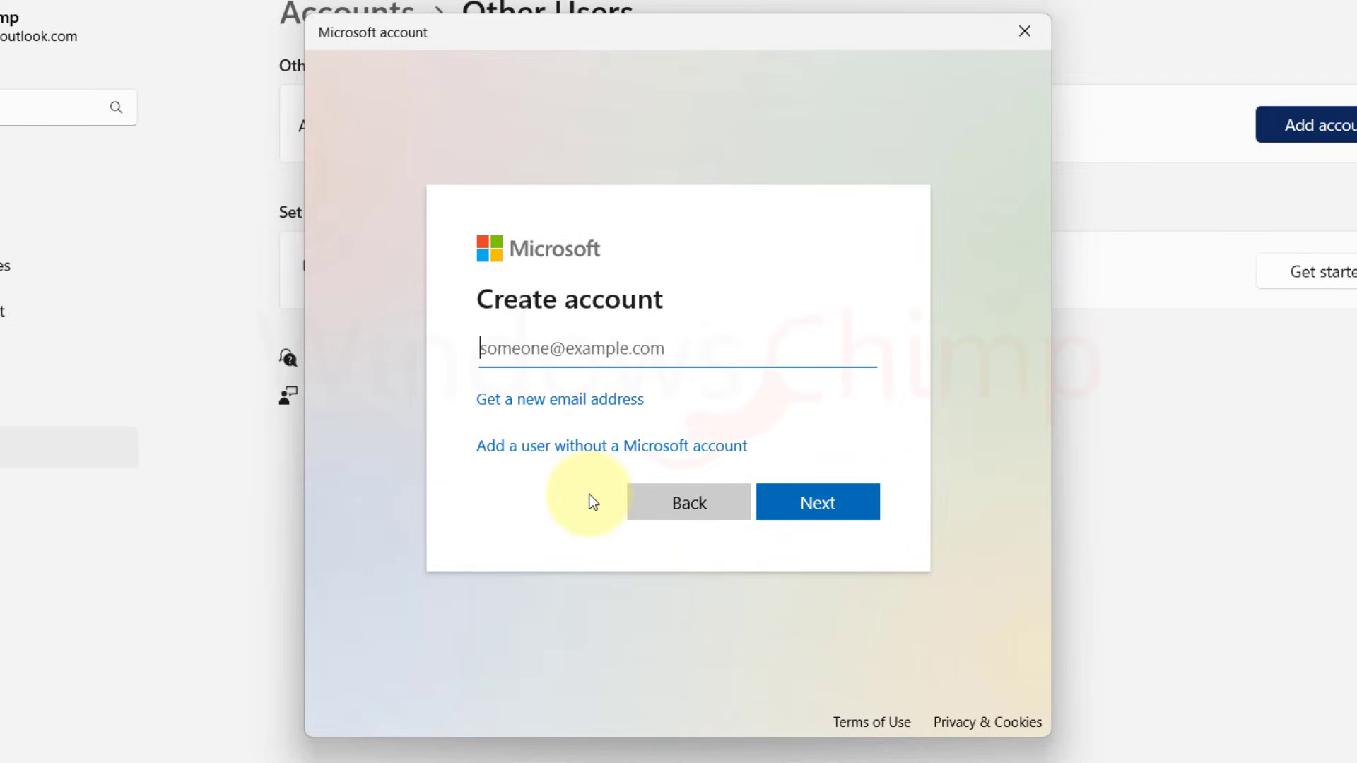
{"action": "left_click", "coordinate": [610, 446]}
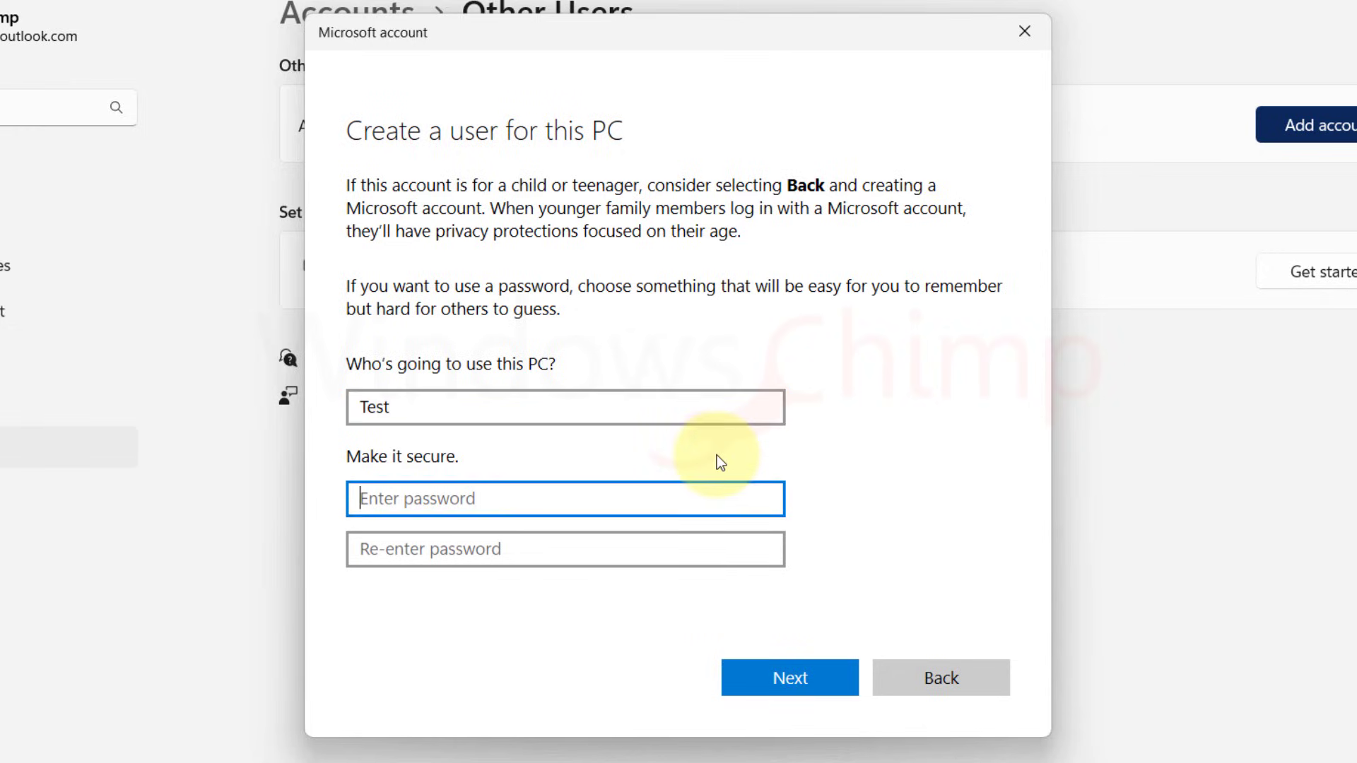
{"action": "type", "text": "••••"}
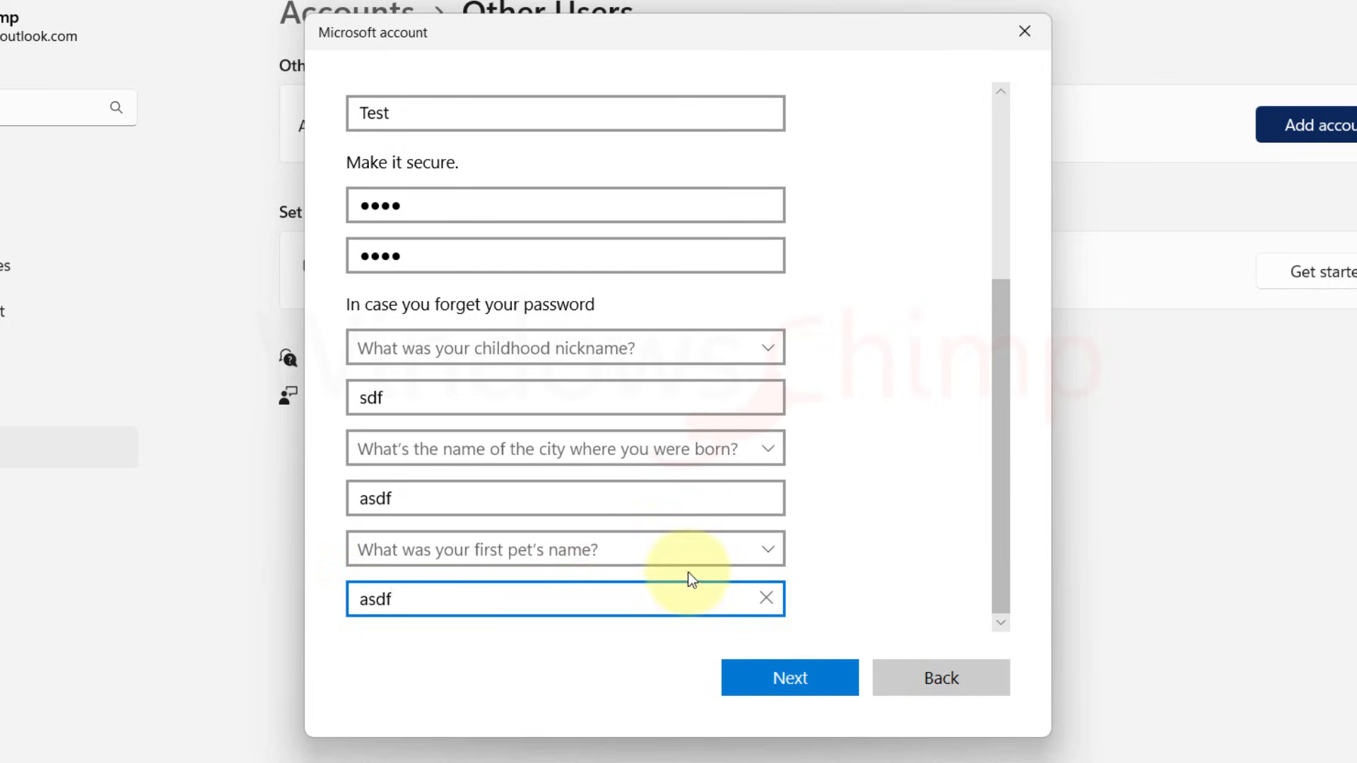
{"action": "left_click", "coordinate": [788, 677]}
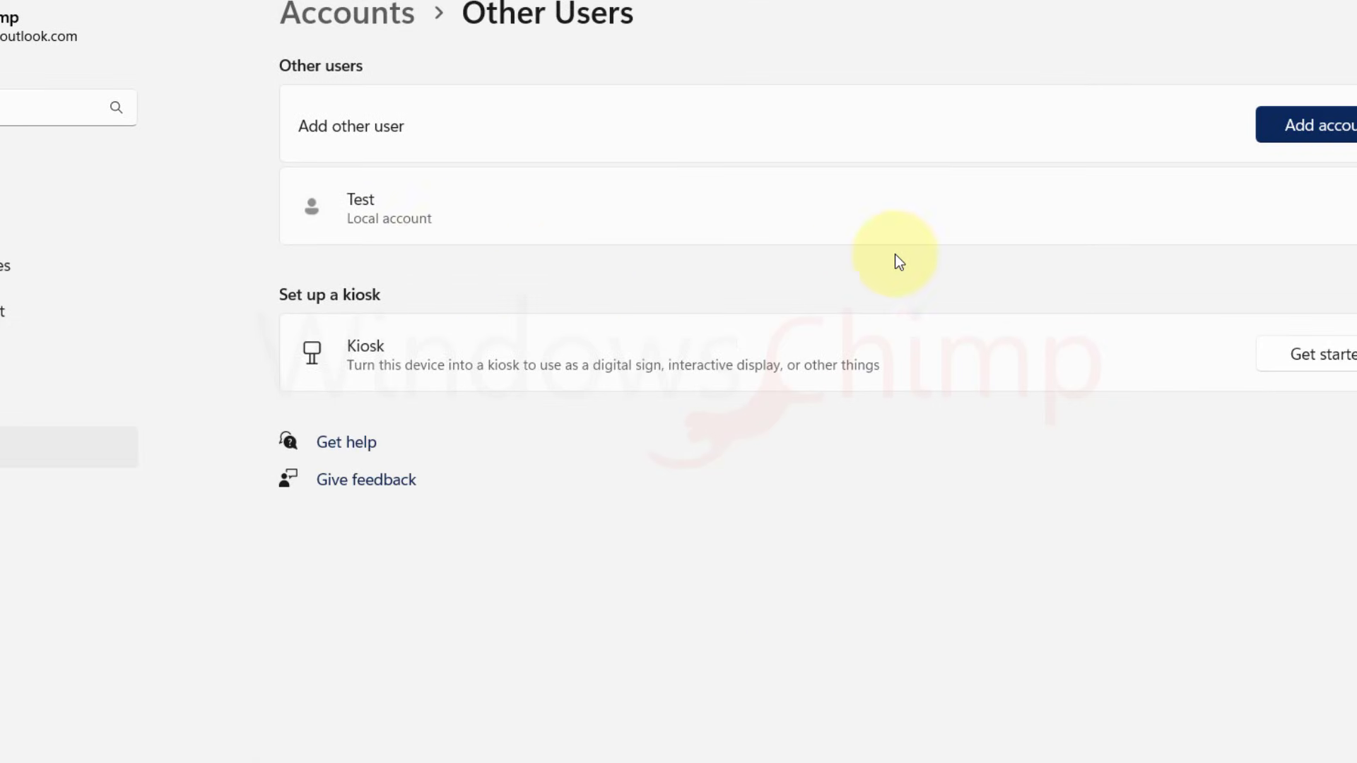
Step: Open the Start menu profile options showing Sign out and the Test user
{"action": "left_click", "coordinate": [365, 741]}
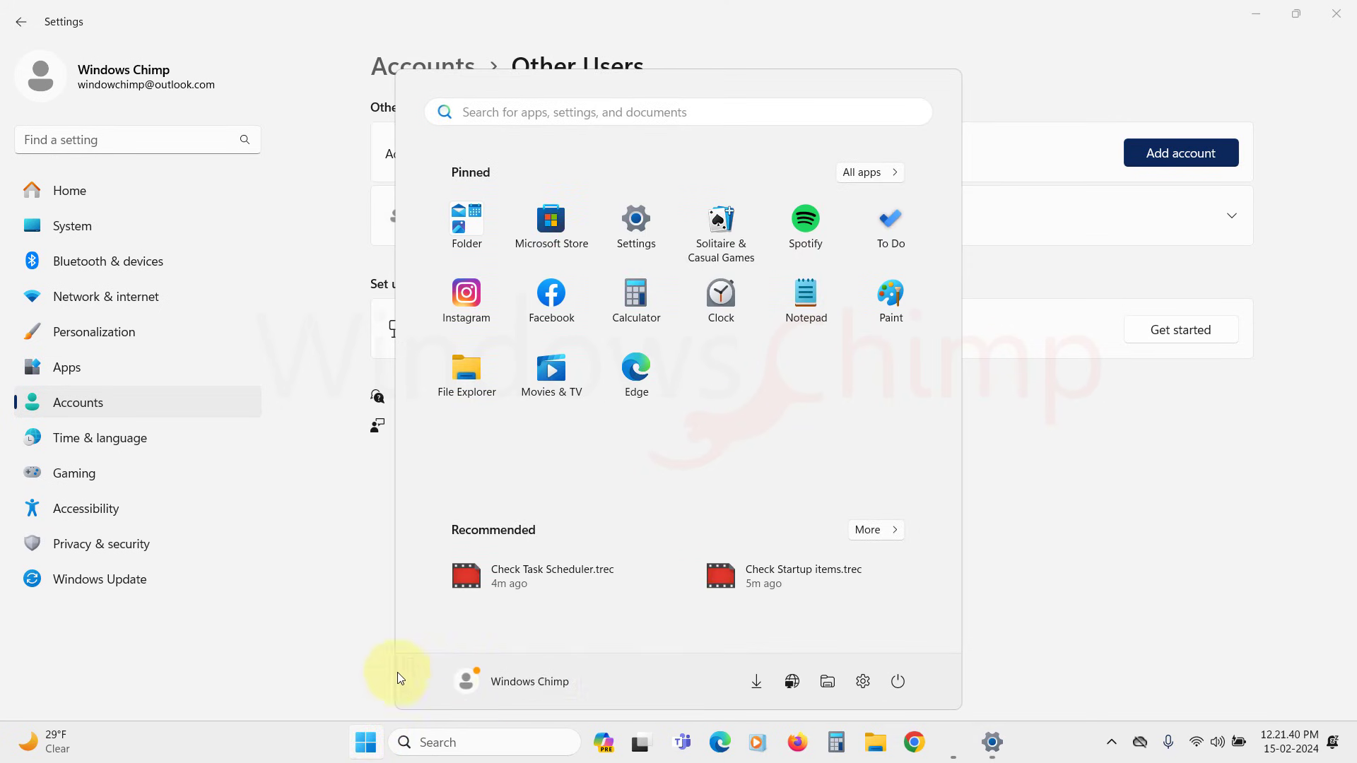
{"action": "left_click", "coordinate": [466, 681]}
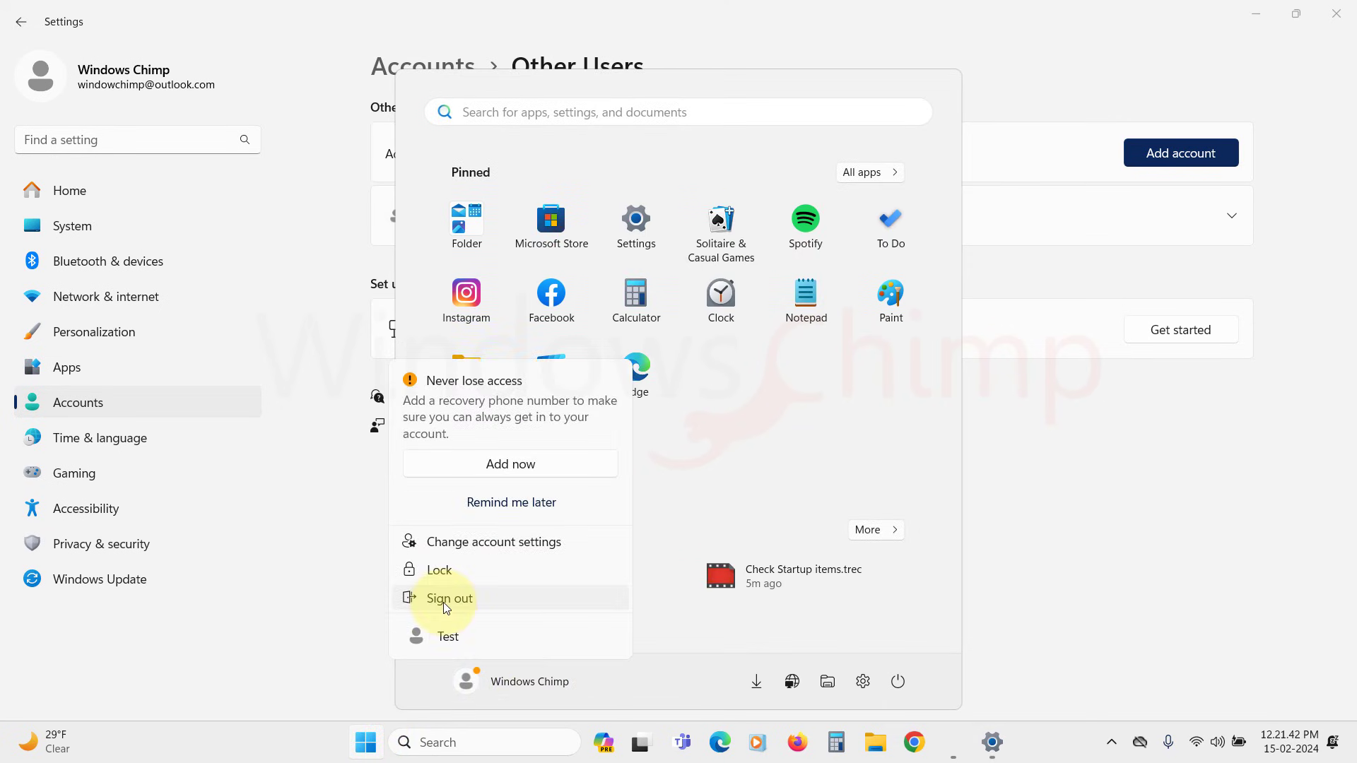
{"action": "mouse_move", "coordinate": [508, 647]}
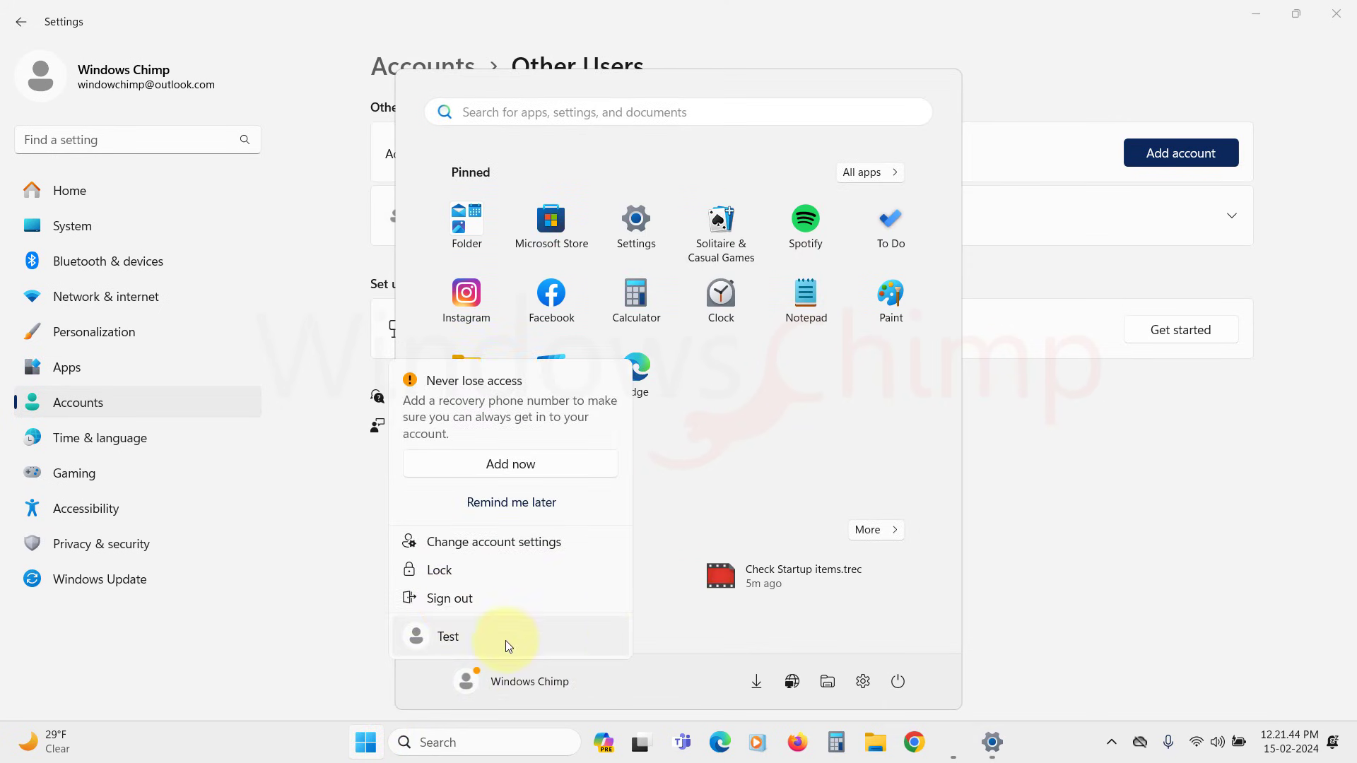
{"action": "mouse_move", "coordinate": [448, 636]}
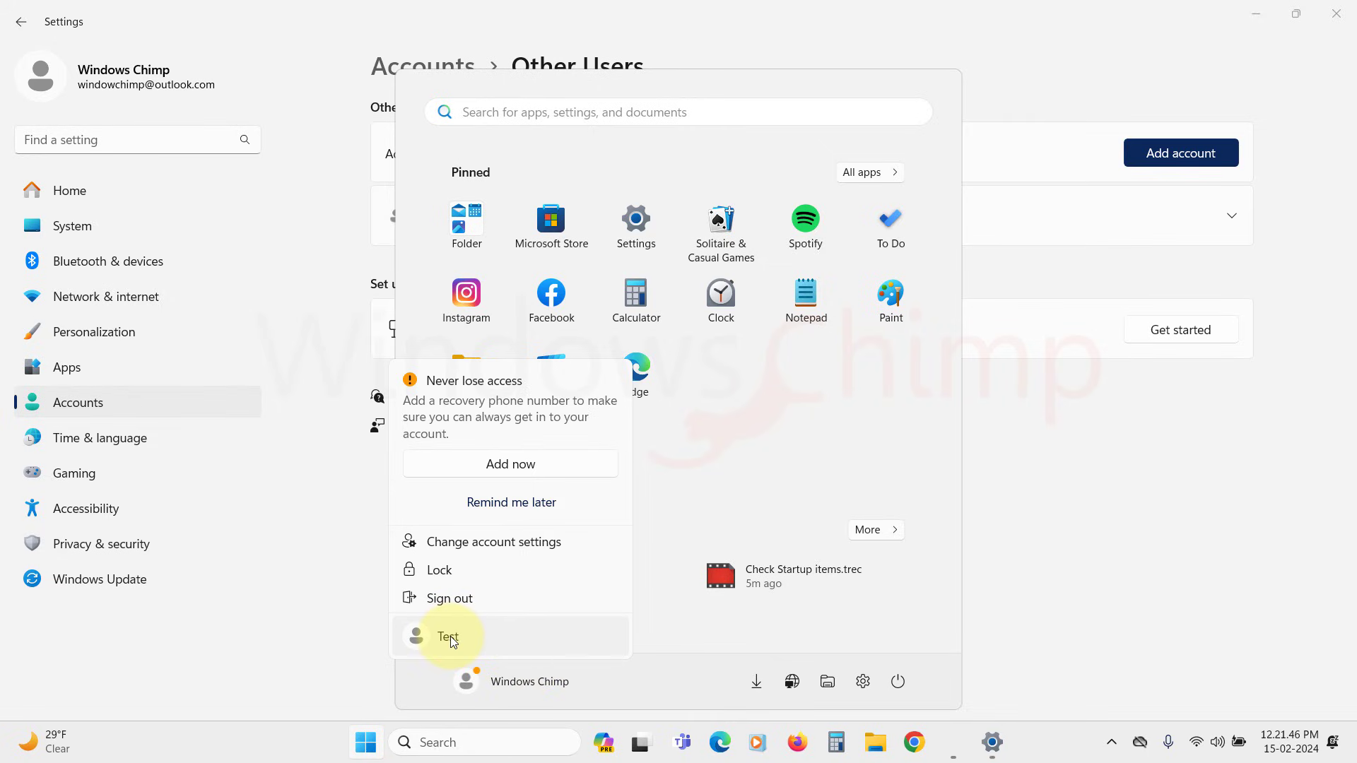